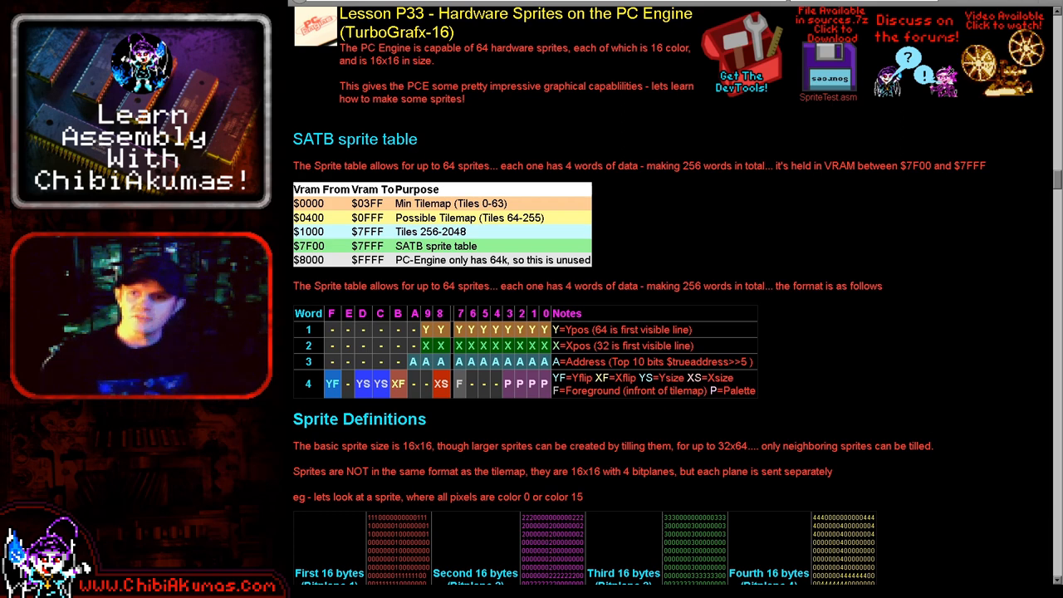
{"action": "mouse_move", "coordinate": [660, 242]}
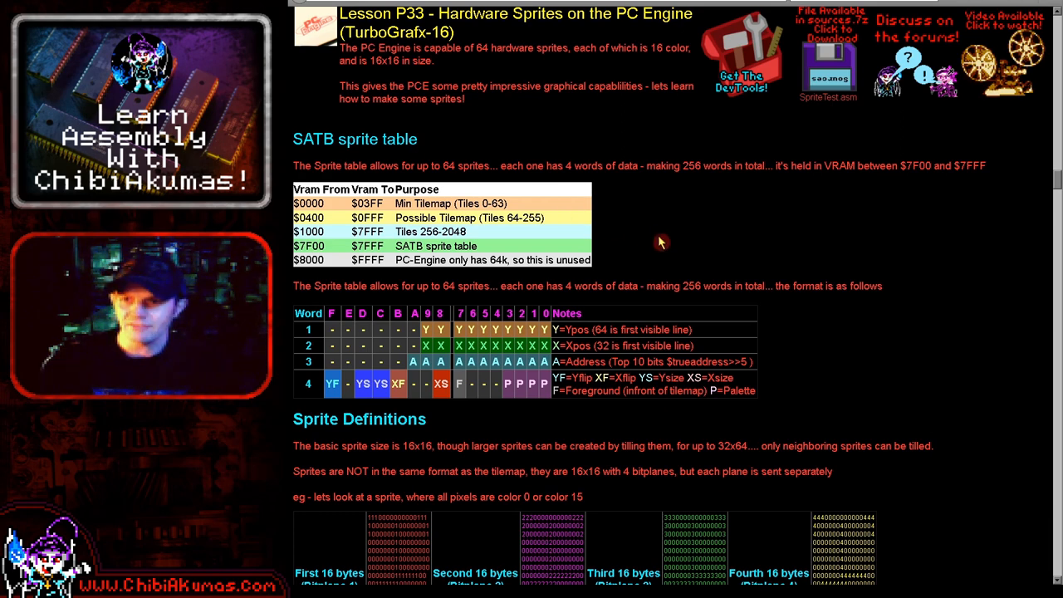
Export the crosshair sprites from AkuSprite as a PC Engine sprite file, via 6502 > PC Engine.
{"action": "scroll", "scroll_direction": "down", "scroll_amount": 3}
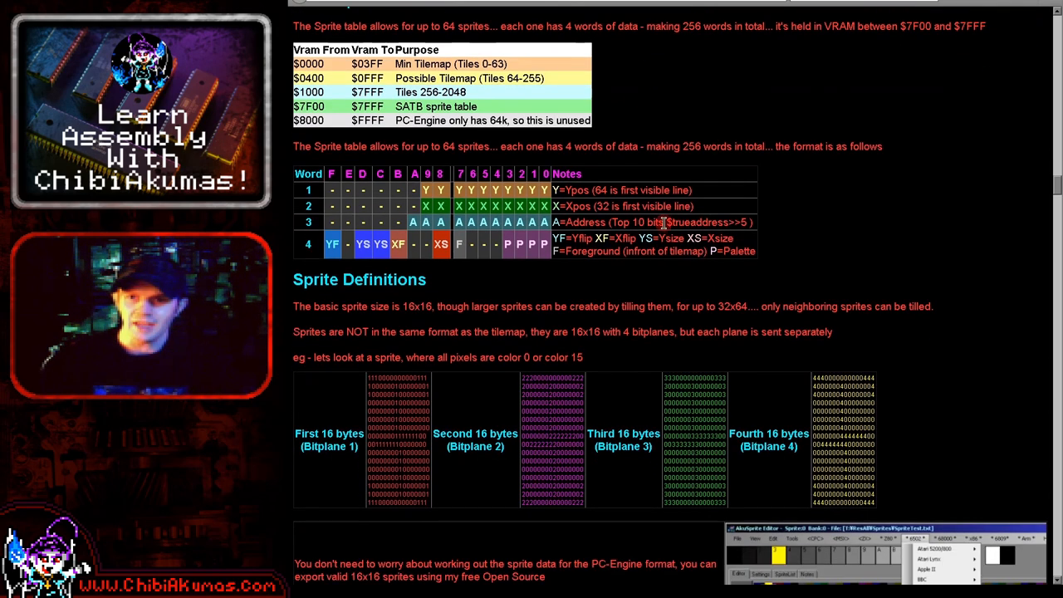
{"action": "mouse_move", "coordinate": [804, 211]}
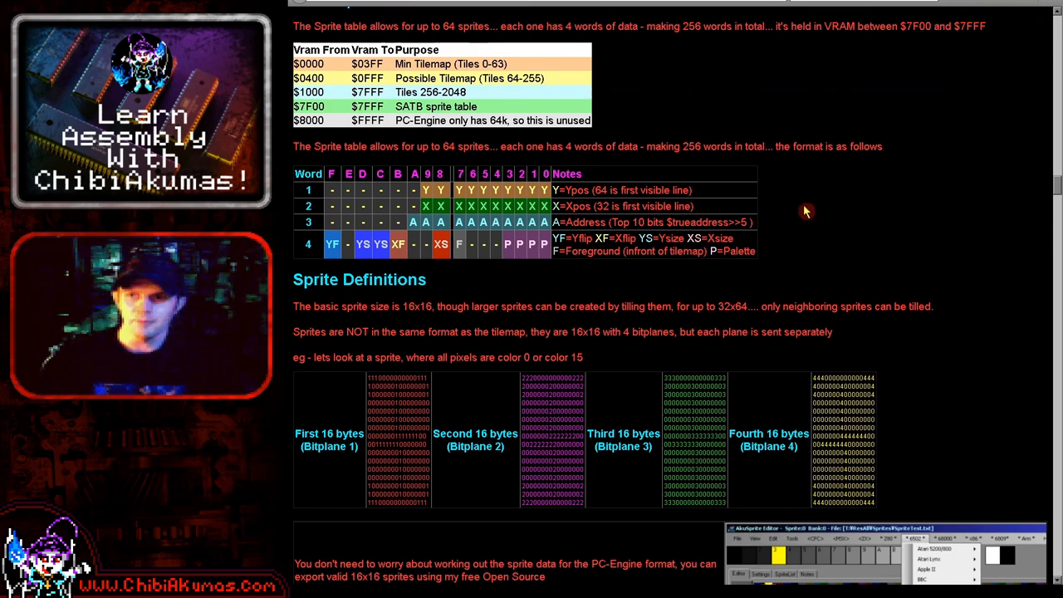
{"action": "mouse_move", "coordinate": [513, 170]}
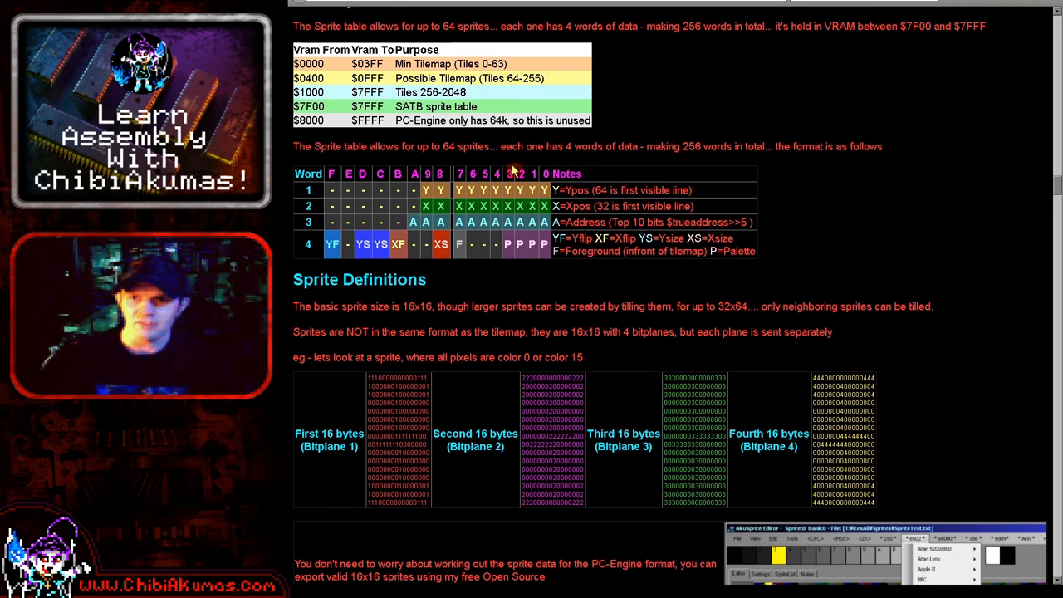
{"action": "mouse_move", "coordinate": [570, 218]}
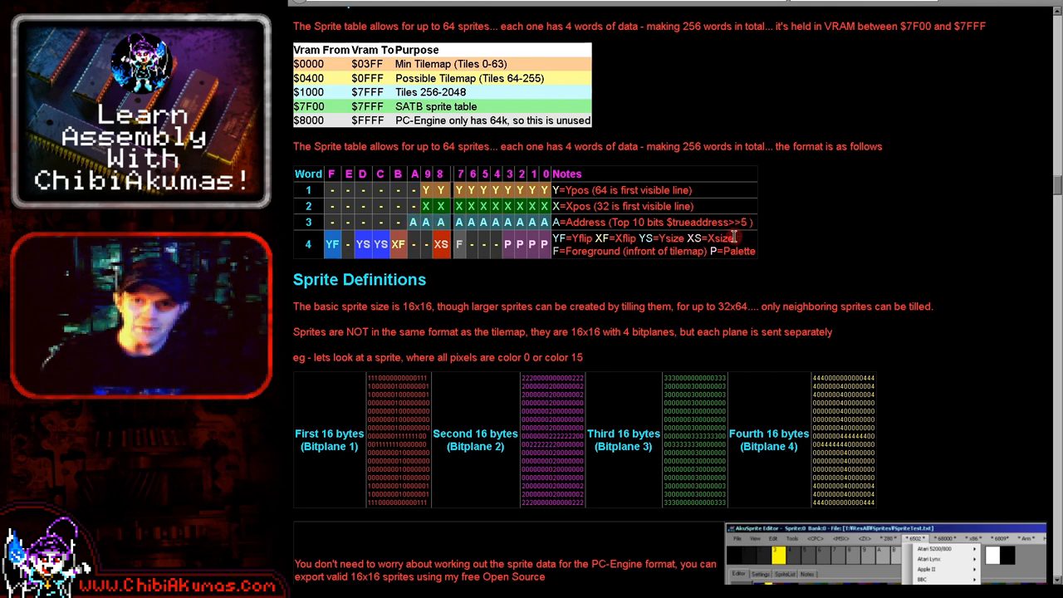
{"action": "mouse_move", "coordinate": [768, 232]}
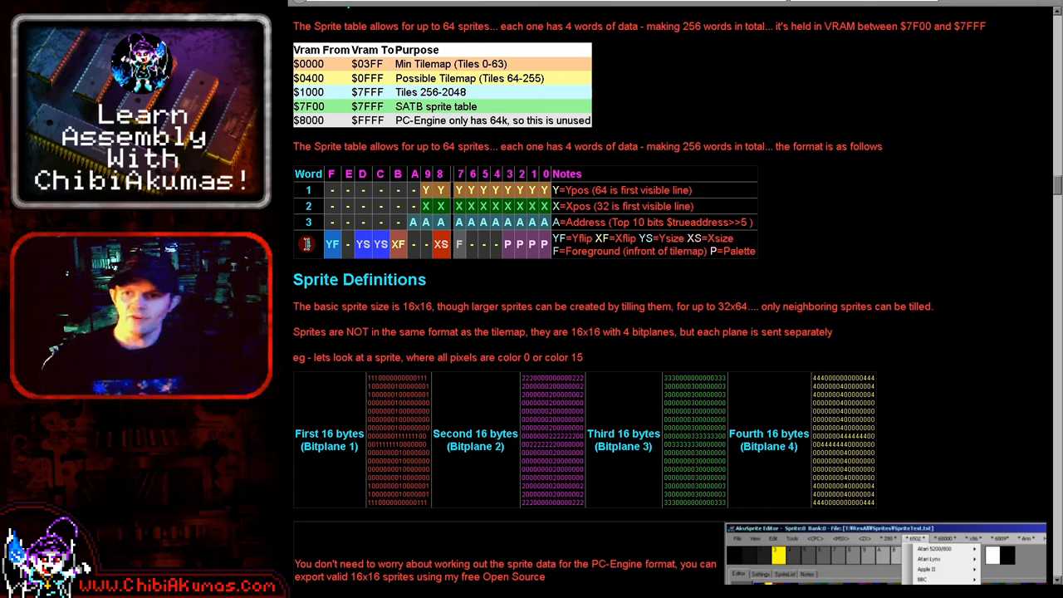
{"action": "mouse_move", "coordinate": [477, 239]}
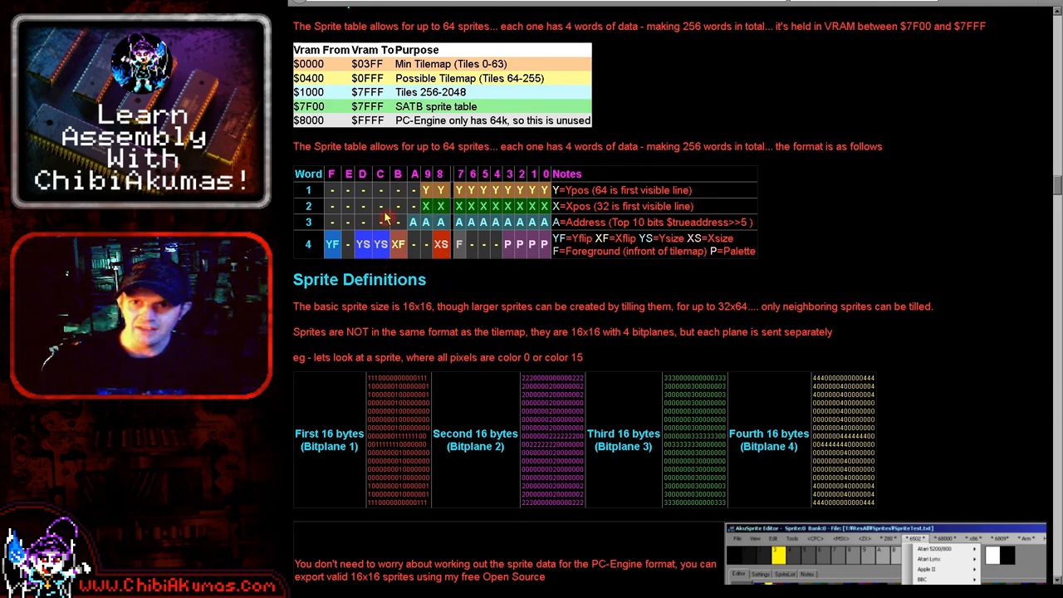
{"action": "mouse_move", "coordinate": [372, 260]}
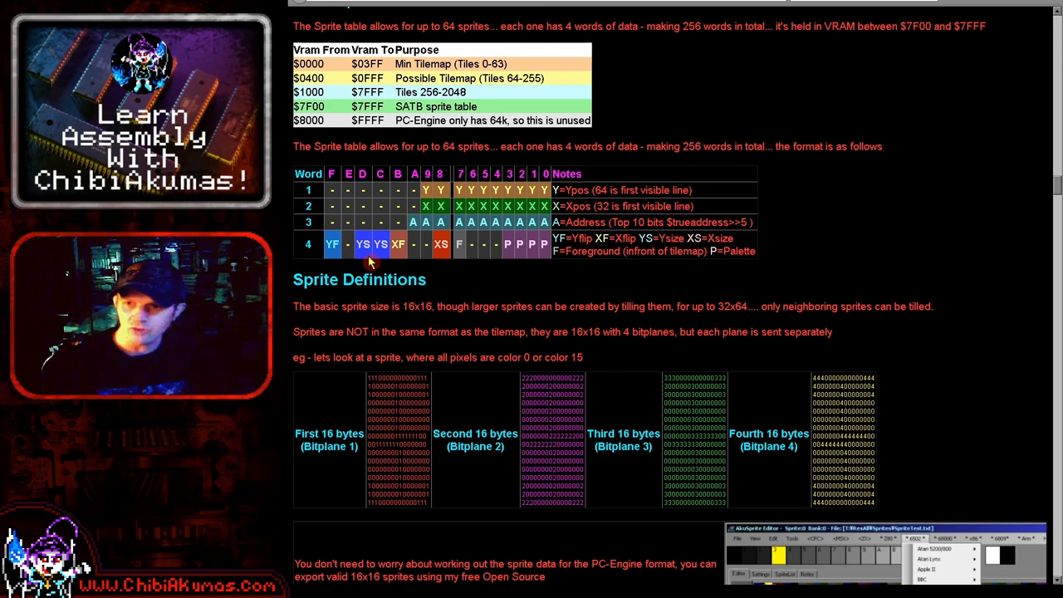
{"action": "mouse_move", "coordinate": [497, 386]}
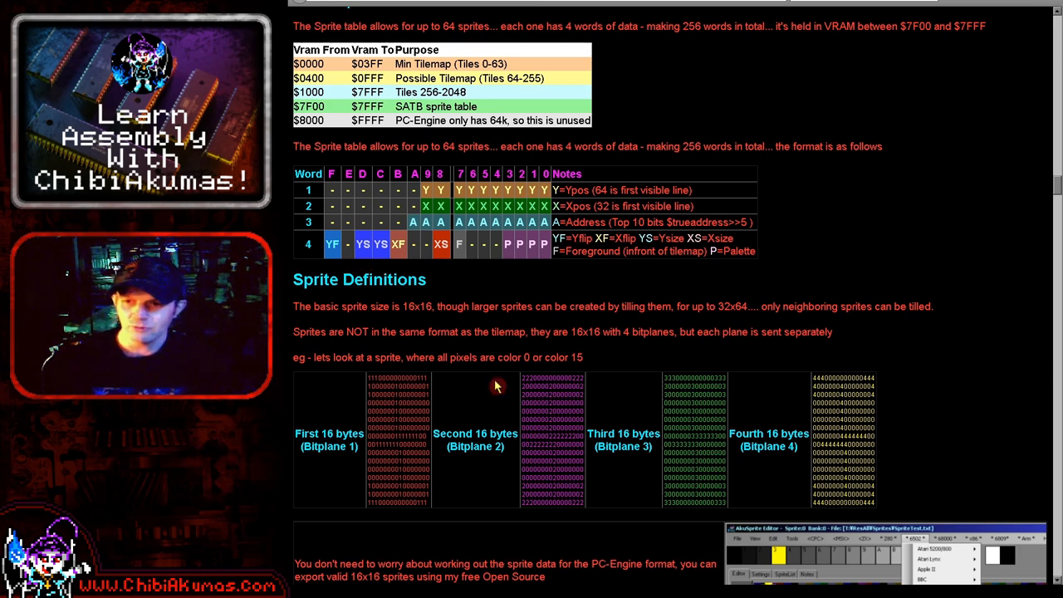
{"action": "mouse_move", "coordinate": [360, 371]}
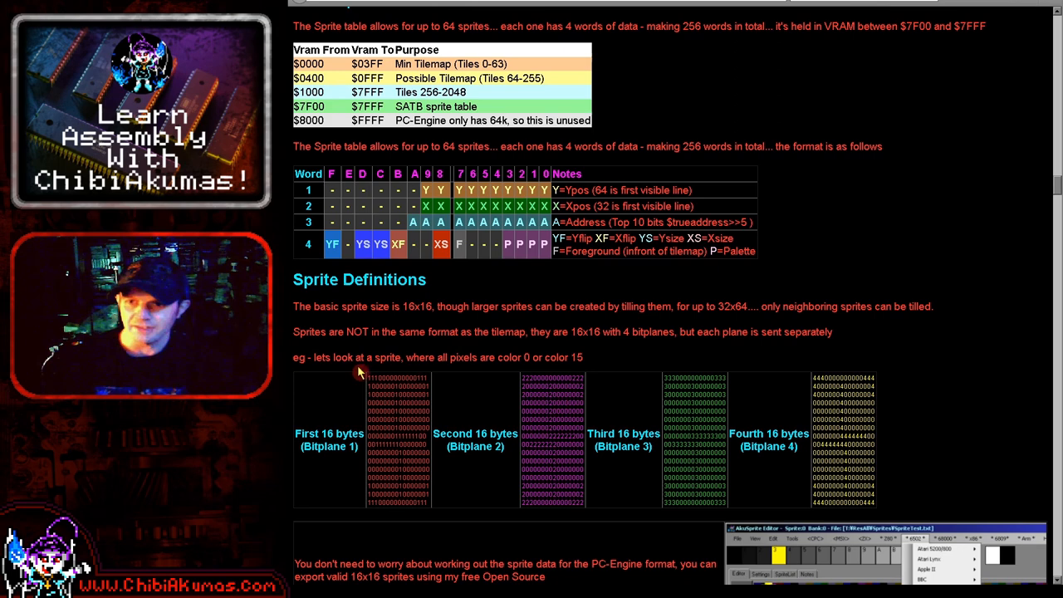
{"action": "mouse_move", "coordinate": [347, 482]}
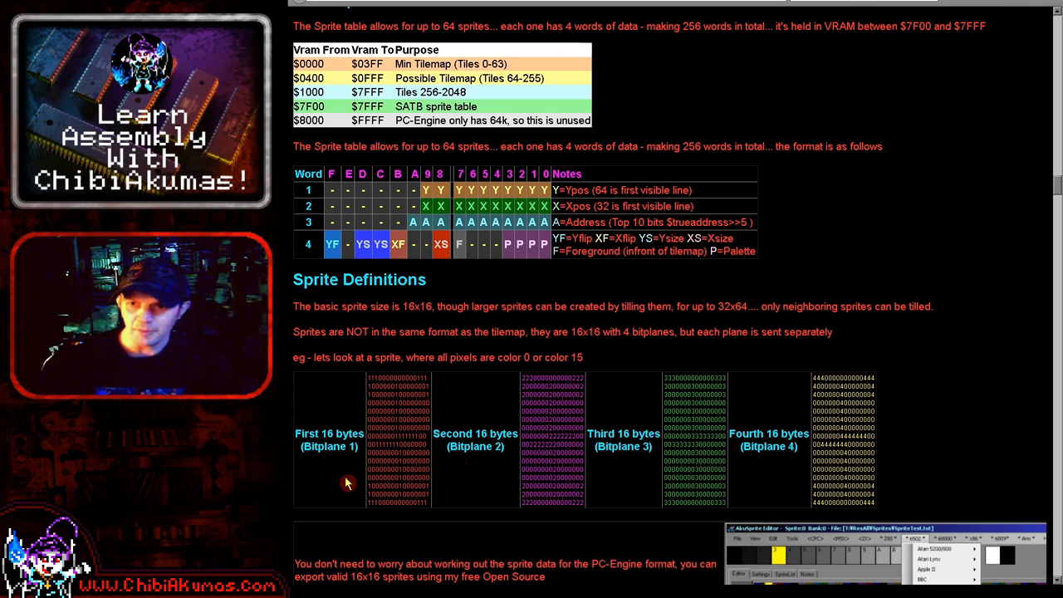
{"action": "mouse_move", "coordinate": [487, 394]}
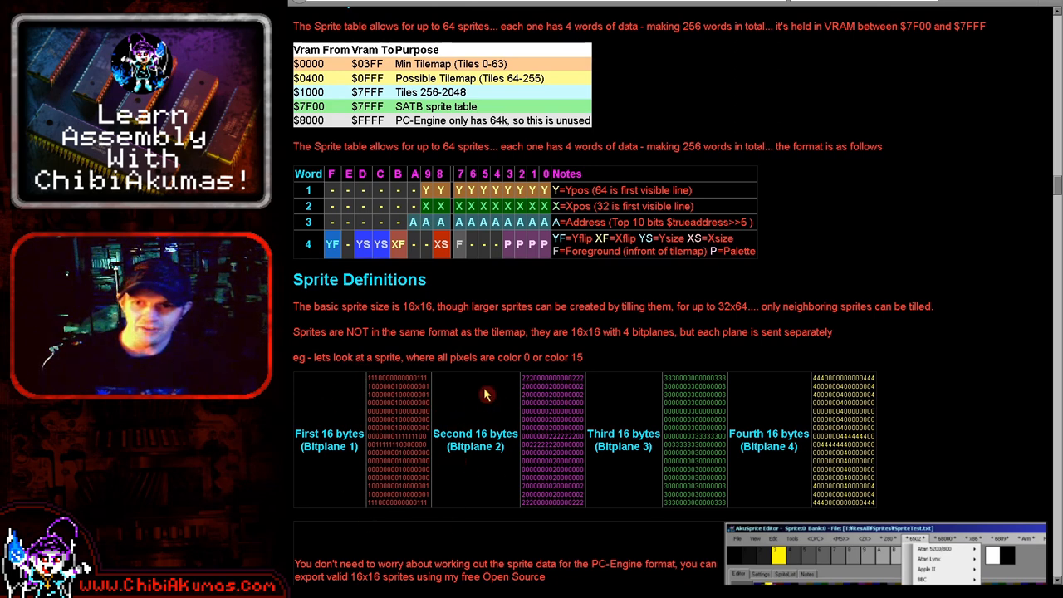
{"action": "mouse_move", "coordinate": [724, 448]}
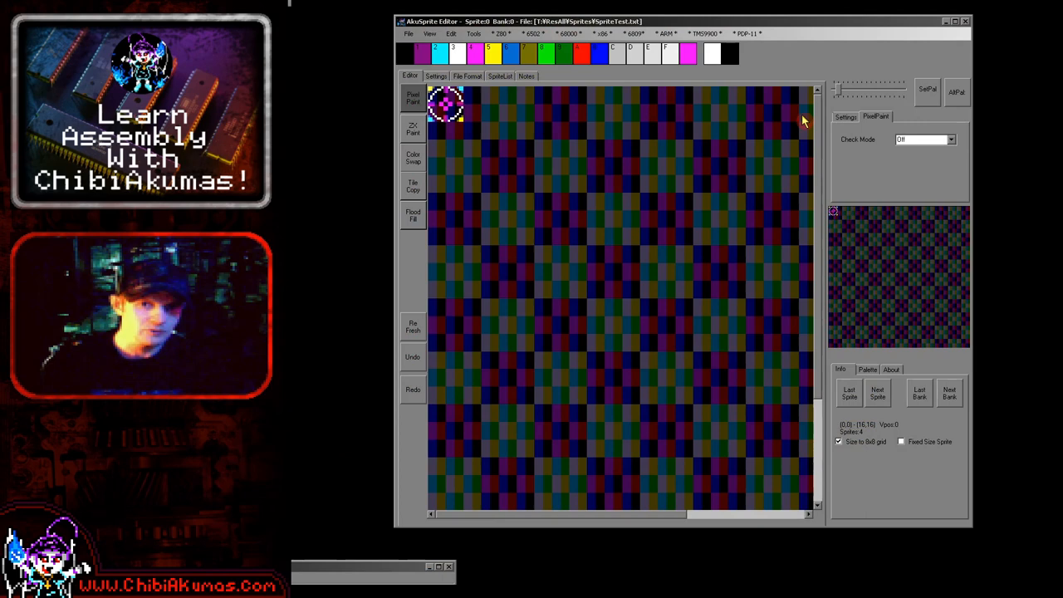
{"action": "left_click", "coordinate": [532, 34]}
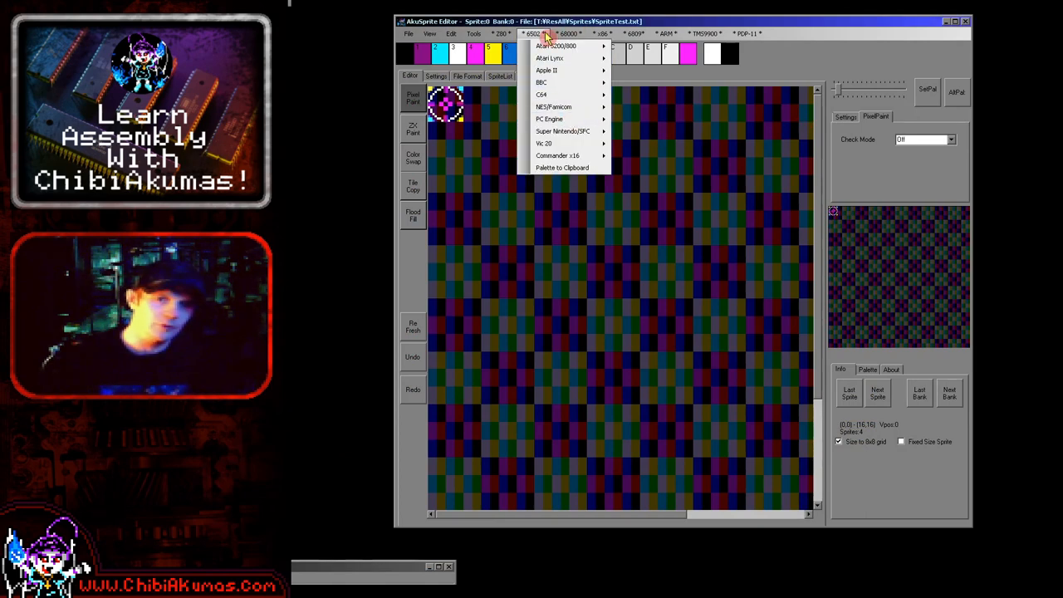
{"action": "left_click", "coordinate": [549, 118]}
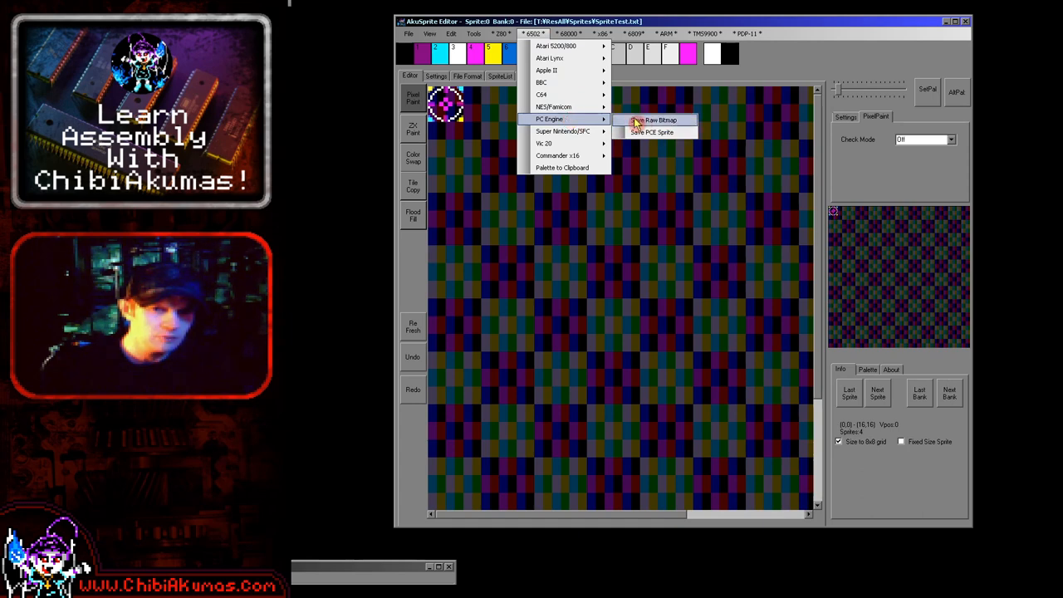
{"action": "mouse_move", "coordinate": [677, 147]}
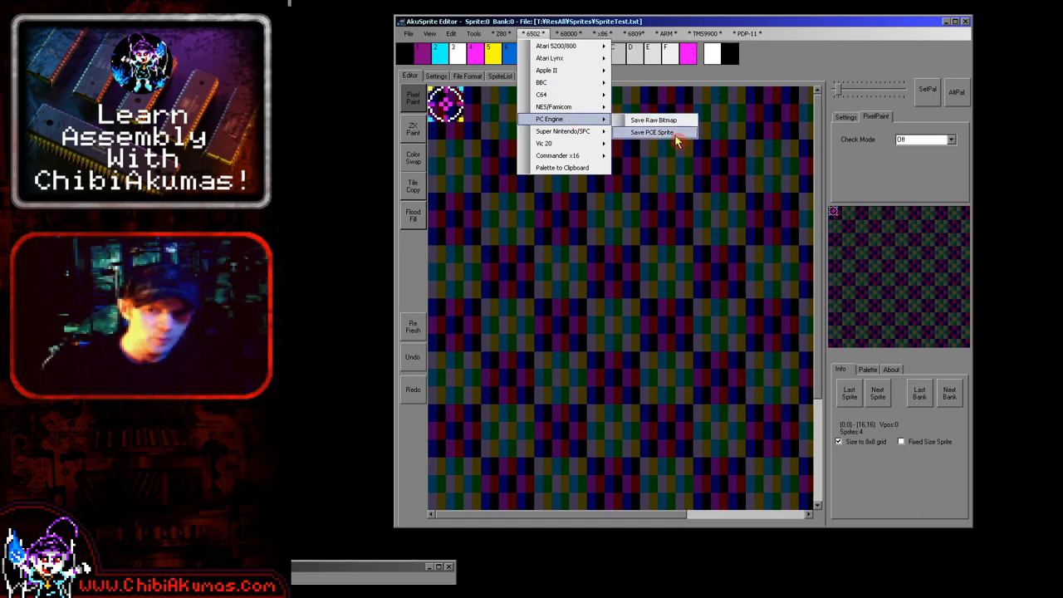
{"action": "left_click", "coordinate": [652, 133]}
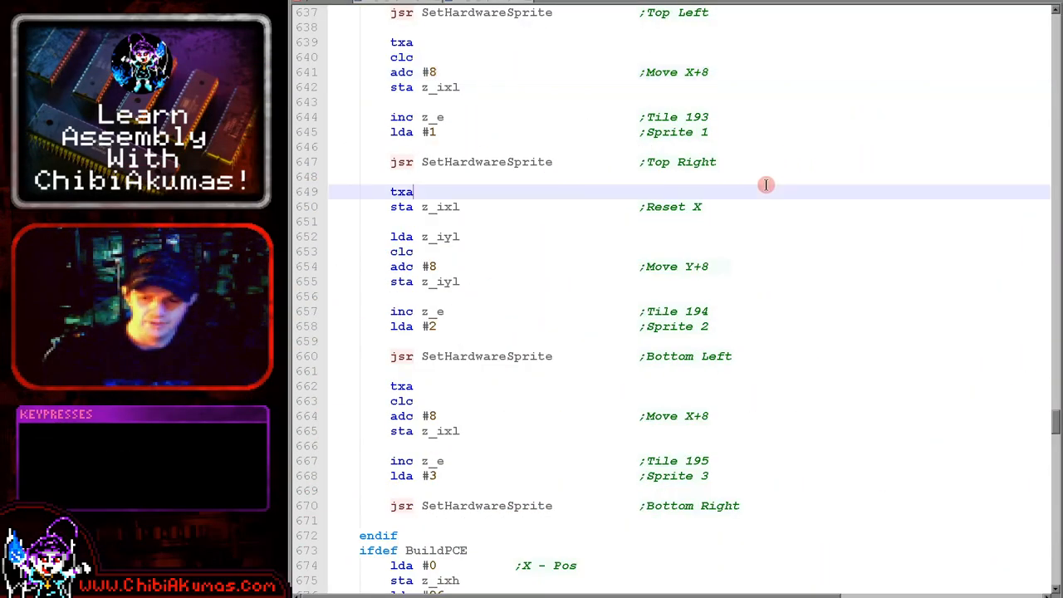
Run the assembler build script with F6 so the crosshair sprites appear in the emulator.
{"action": "key", "text": "f6"}
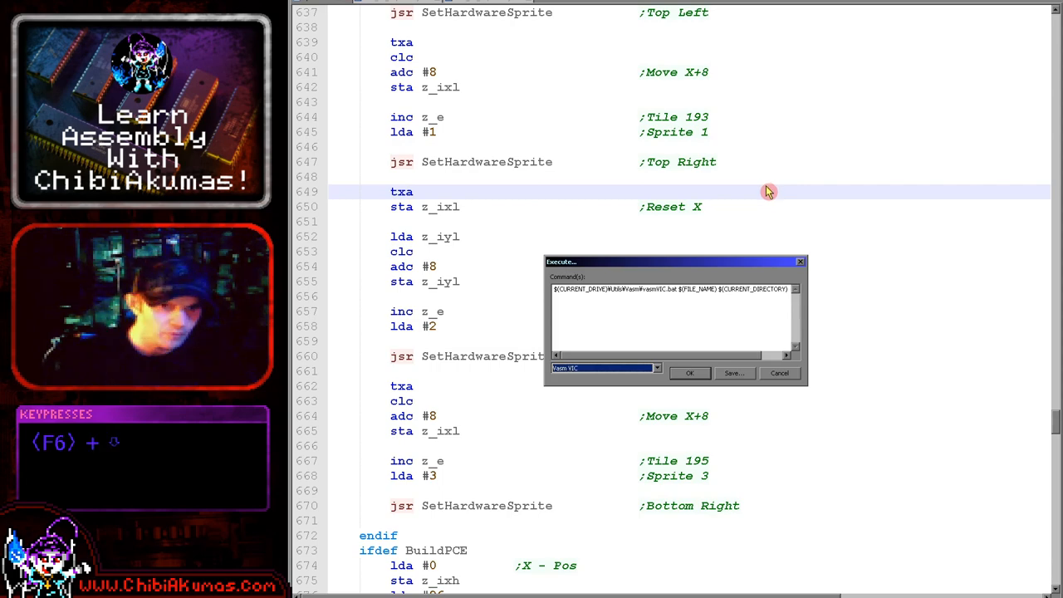
{"action": "key", "text": "Return"}
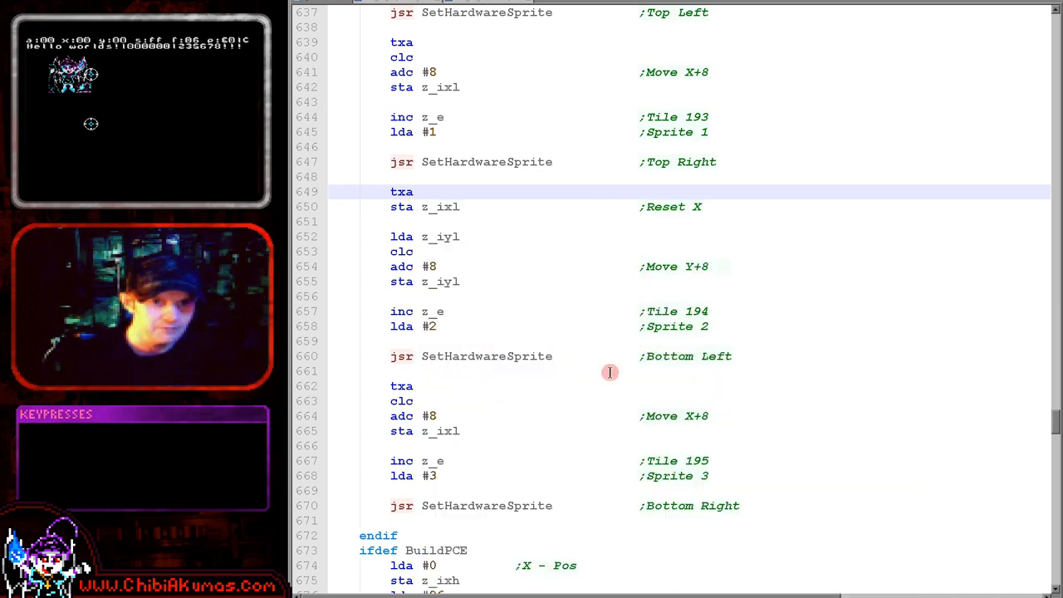
Scroll from the BMPTILE block past BuildSNS and BuildC64 to the four SetHardwareSprite calls.
{"action": "scroll", "scroll_direction": "up", "scroll_amount": 3}
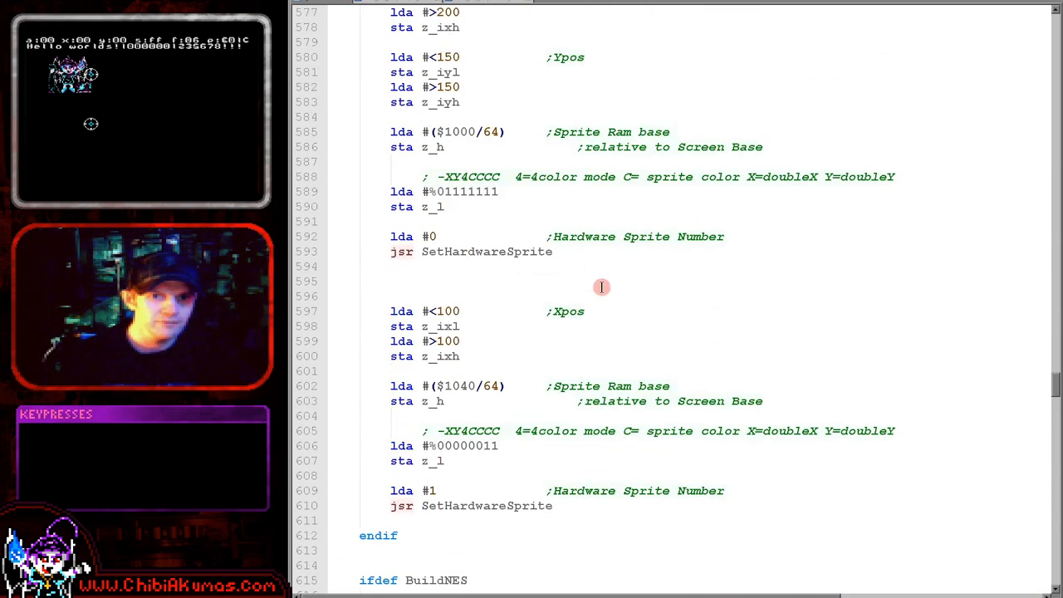
{"action": "scroll", "scroll_direction": "up", "scroll_amount": 3}
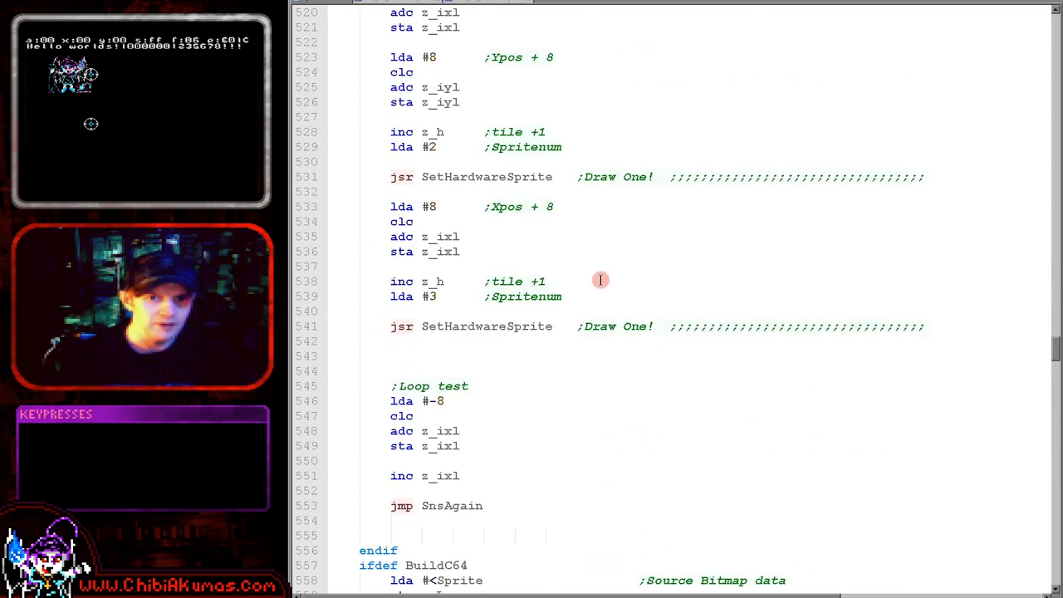
{"action": "scroll", "scroll_direction": "up", "scroll_amount": 3}
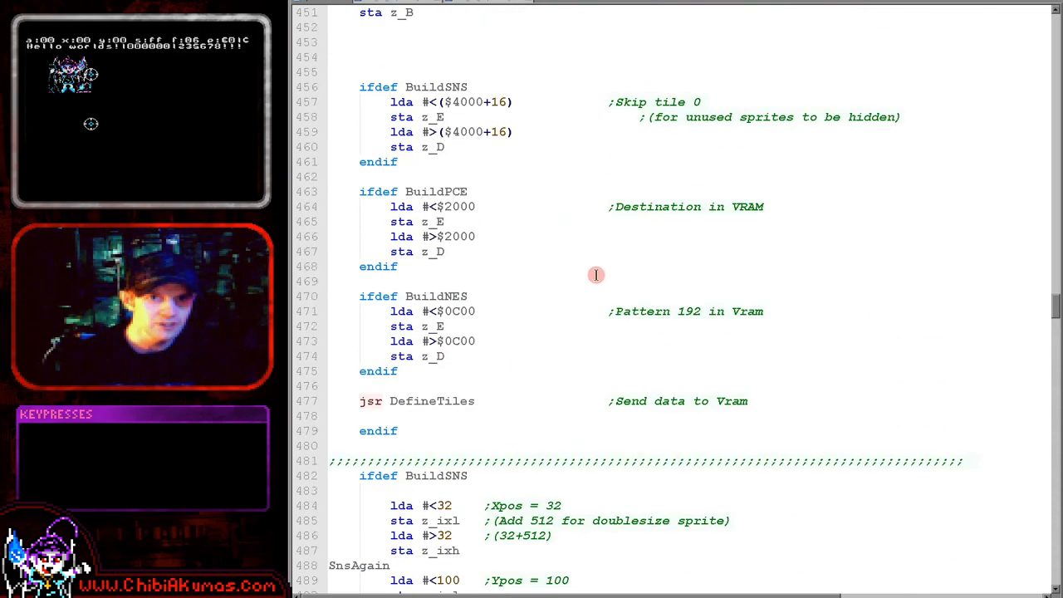
{"action": "scroll", "scroll_direction": "up", "scroll_amount": 3}
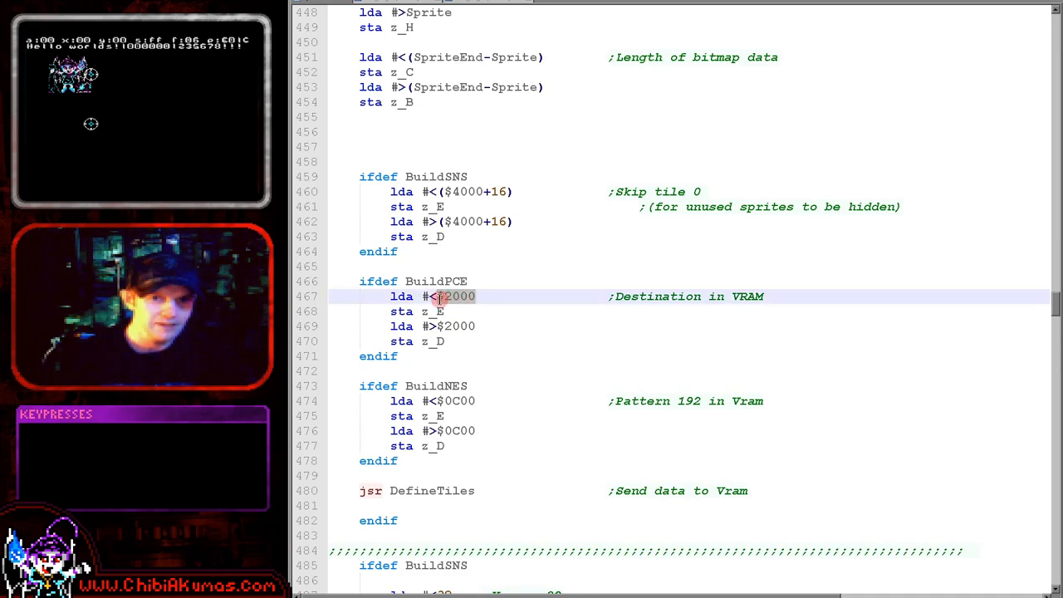
{"action": "mouse_move", "coordinate": [489, 274]}
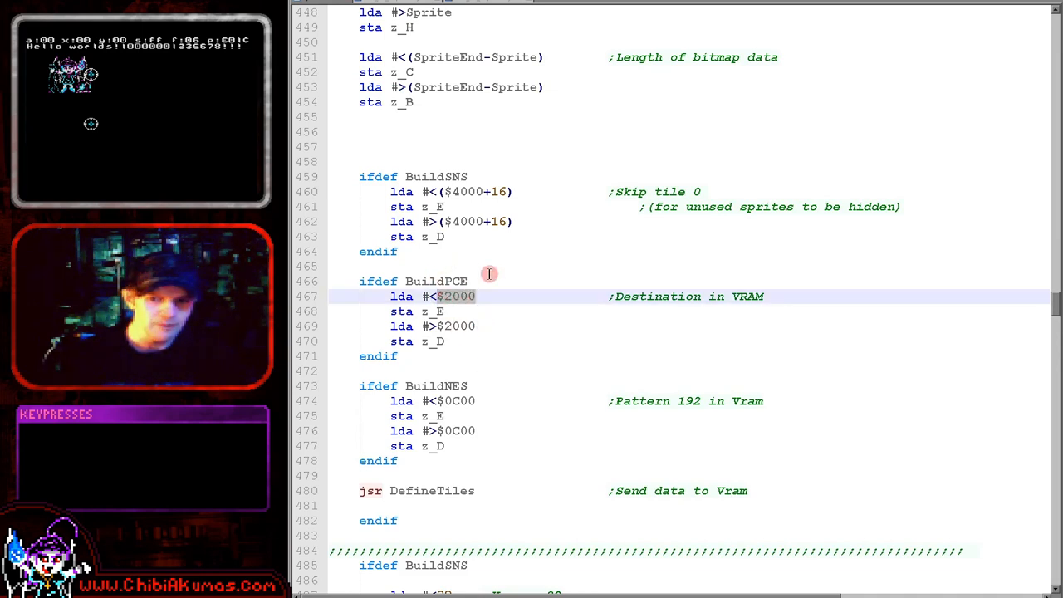
{"action": "scroll", "scroll_direction": "down", "scroll_amount": 3}
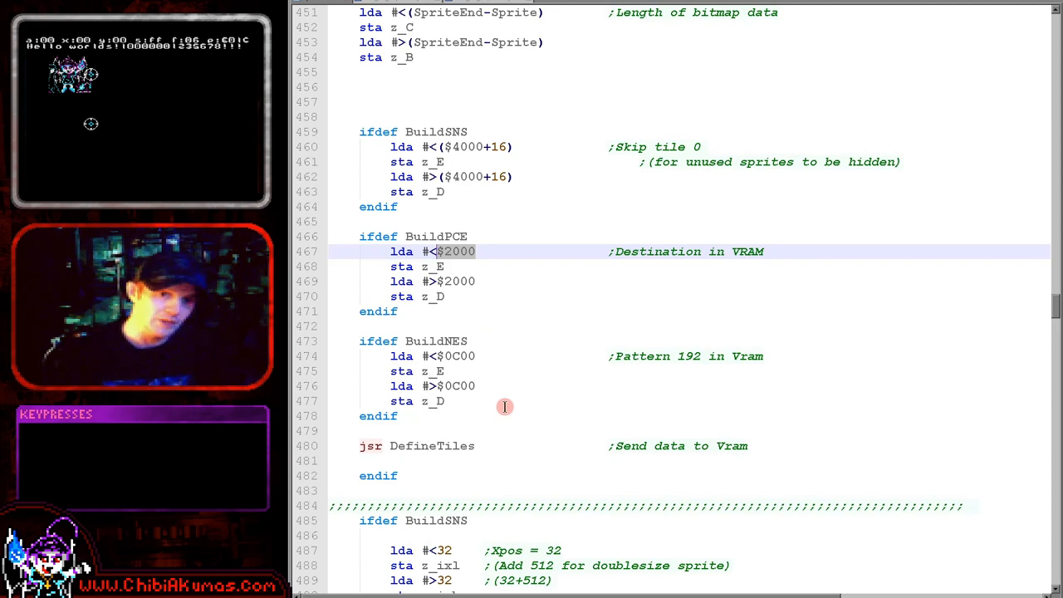
{"action": "mouse_move", "coordinate": [431, 448]}
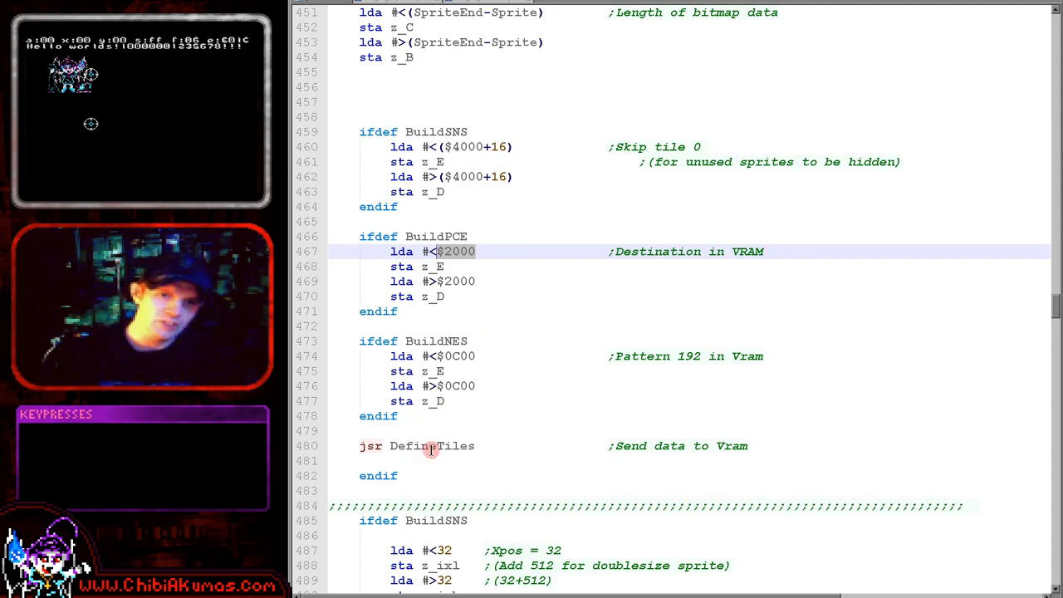
{"action": "scroll", "scroll_direction": "up", "scroll_amount": 3}
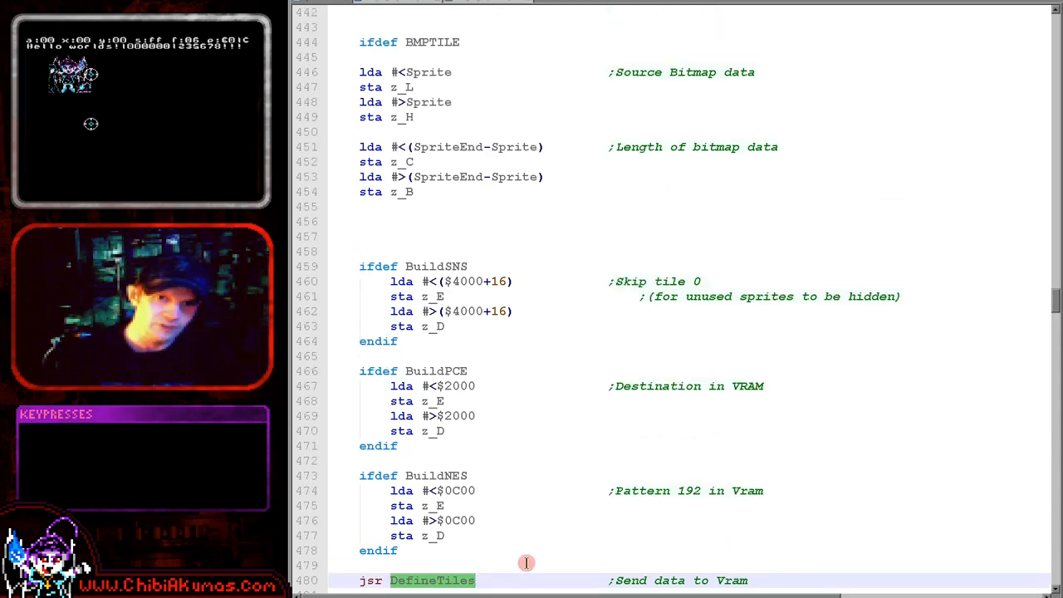
{"action": "scroll", "scroll_direction": "up", "scroll_amount": 3}
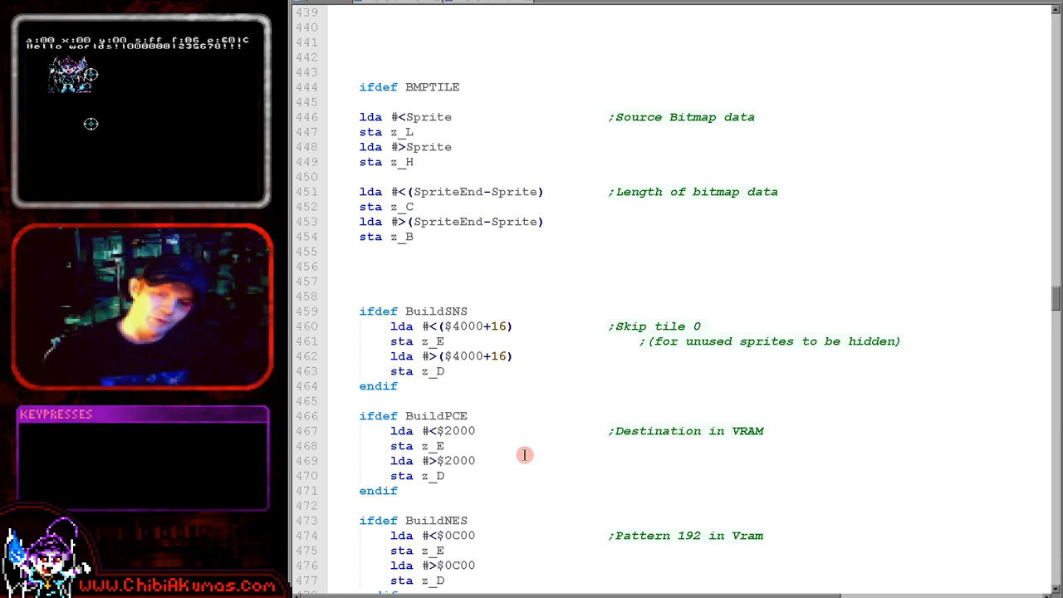
{"action": "mouse_move", "coordinate": [552, 414]}
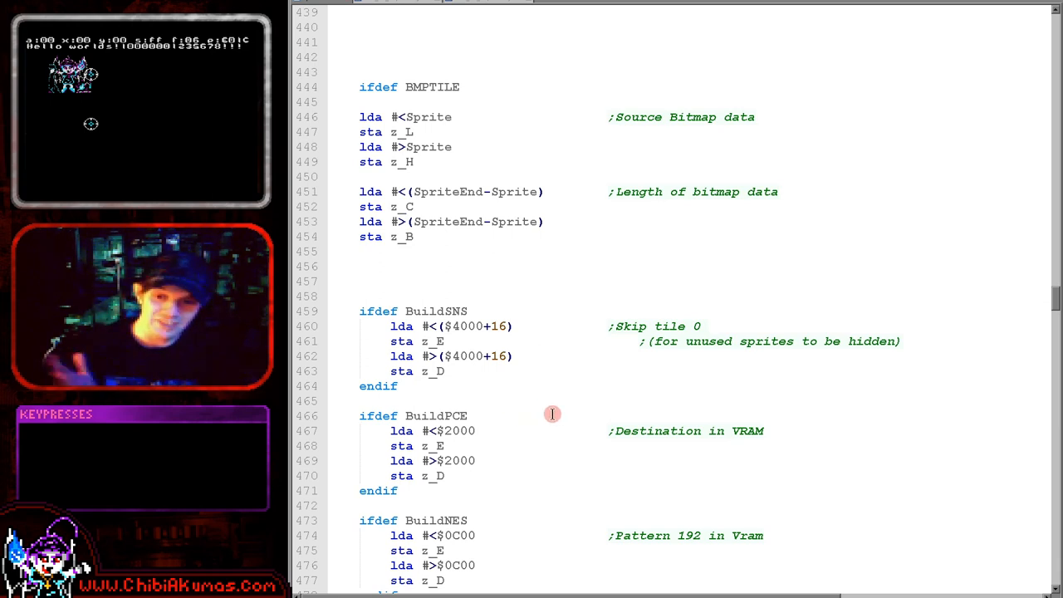
{"action": "scroll", "scroll_direction": "down", "scroll_amount": 3}
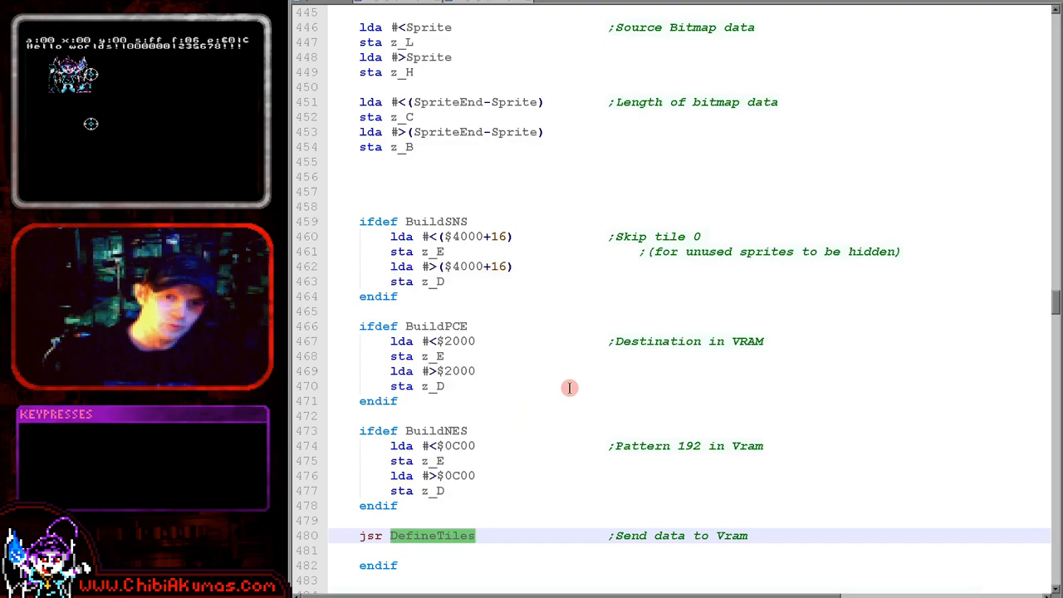
{"action": "scroll", "scroll_direction": "down", "scroll_amount": 3}
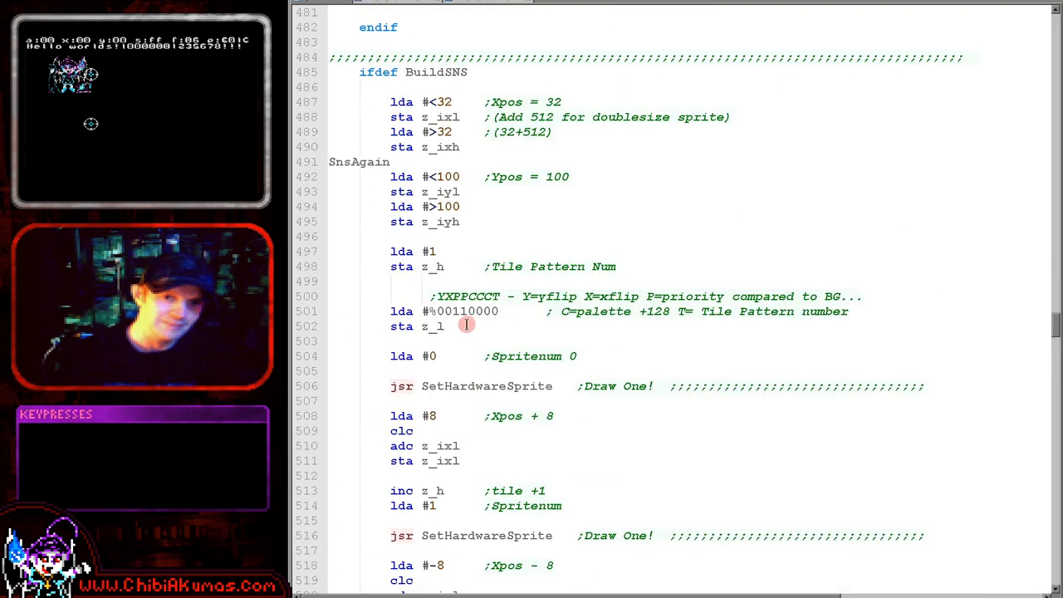
{"action": "scroll", "scroll_direction": "down", "scroll_amount": 3}
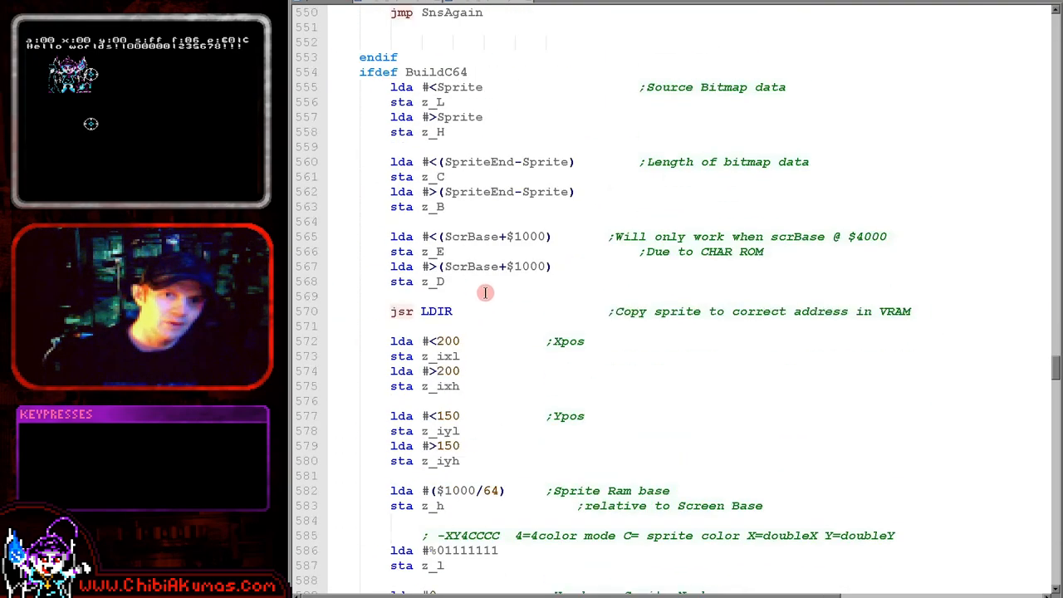
{"action": "scroll", "scroll_direction": "down", "scroll_amount": 3}
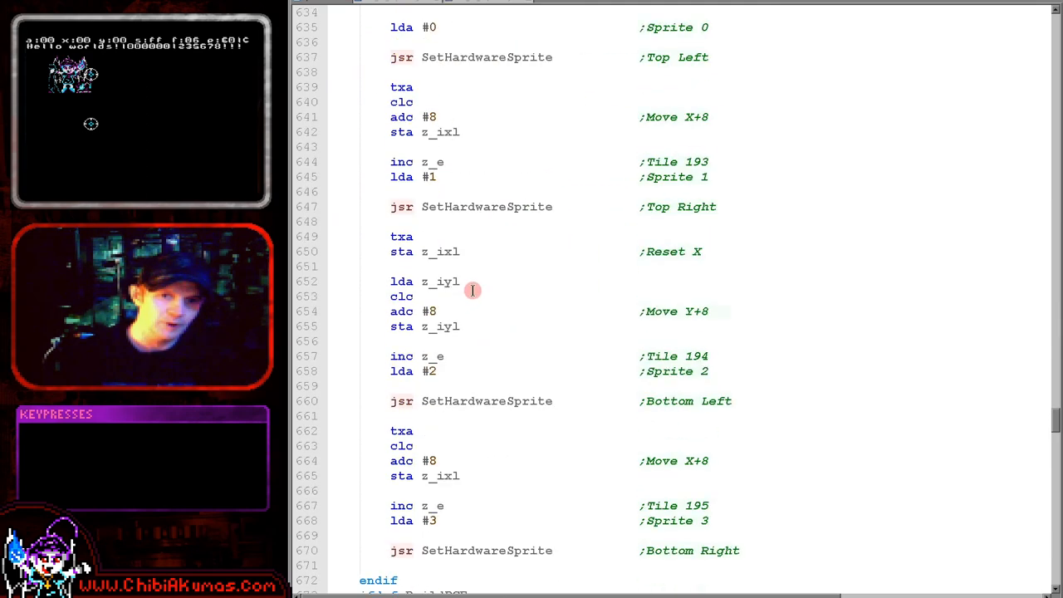
{"action": "scroll", "scroll_direction": "down", "scroll_amount": 3}
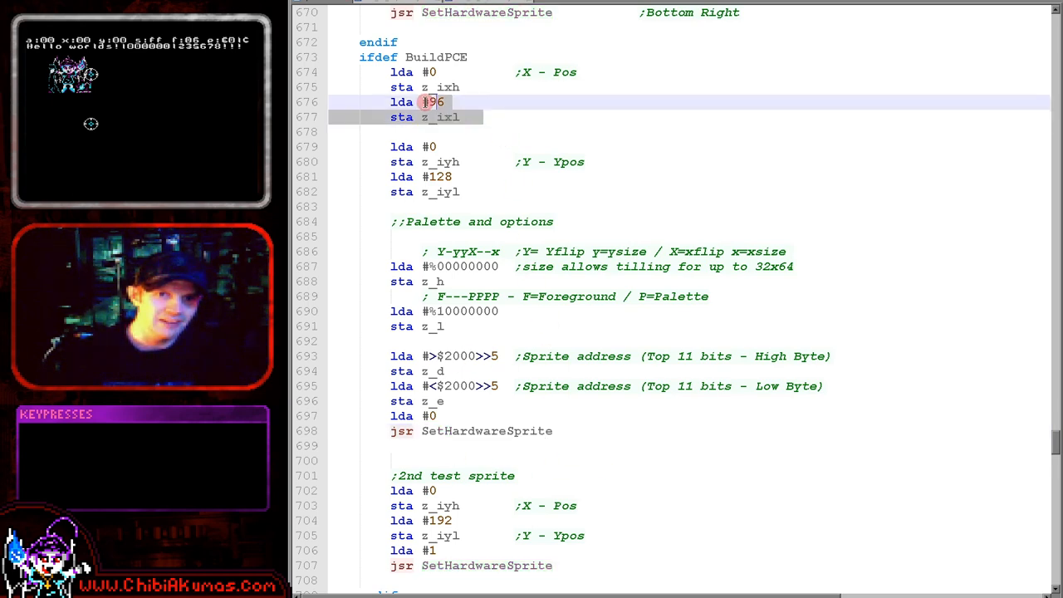
Highlight the BuildPCE X position 96, Y position 128 and palette lines, then select SetHardwareSprite.
{"action": "left_click", "coordinate": [481, 162]}
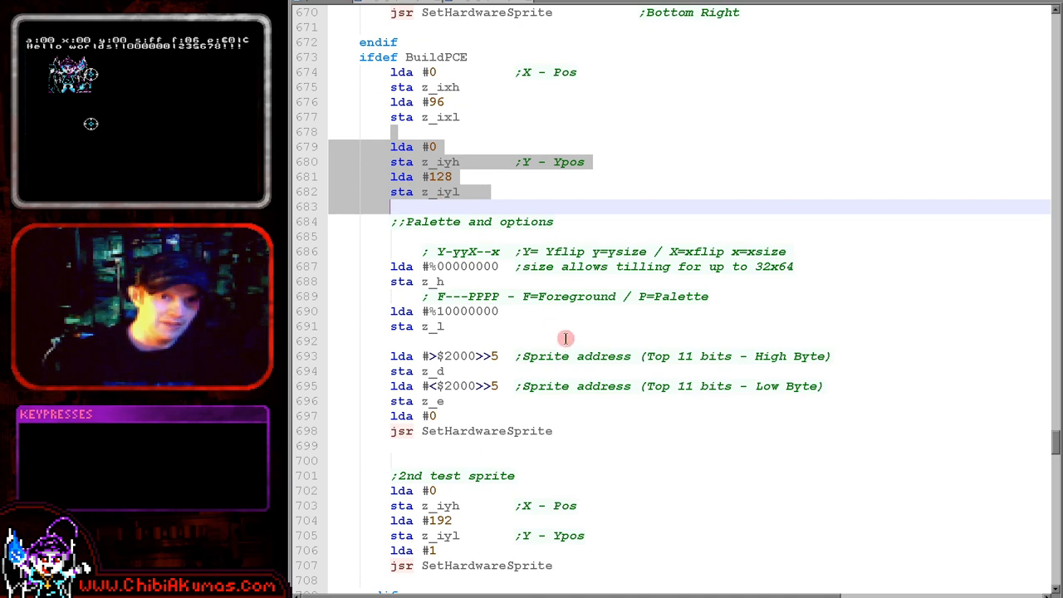
{"action": "left_click", "coordinate": [455, 246]}
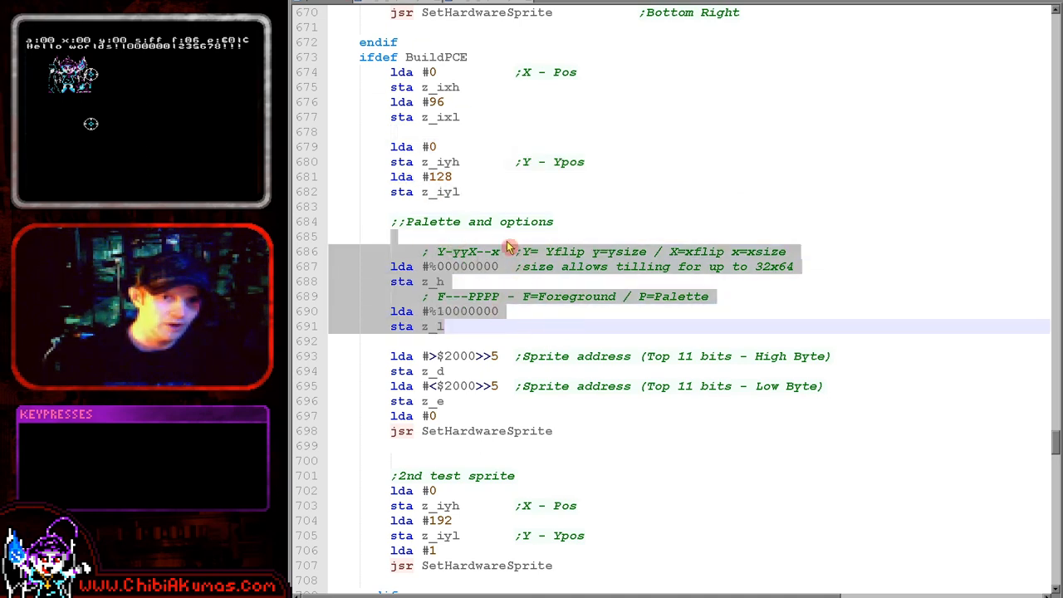
{"action": "mouse_move", "coordinate": [513, 314]}
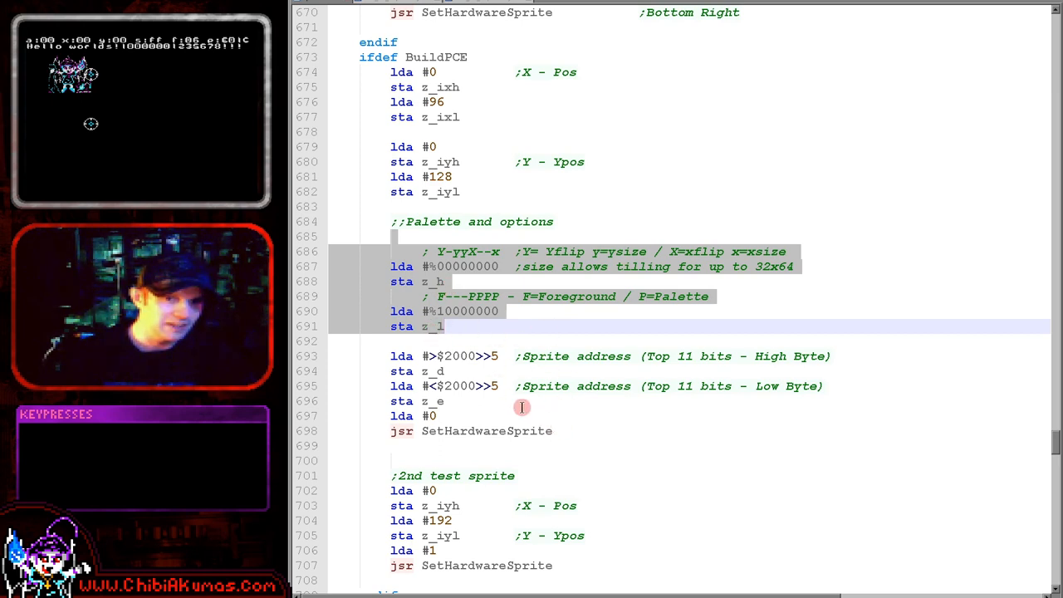
{"action": "left_click", "coordinate": [523, 416]}
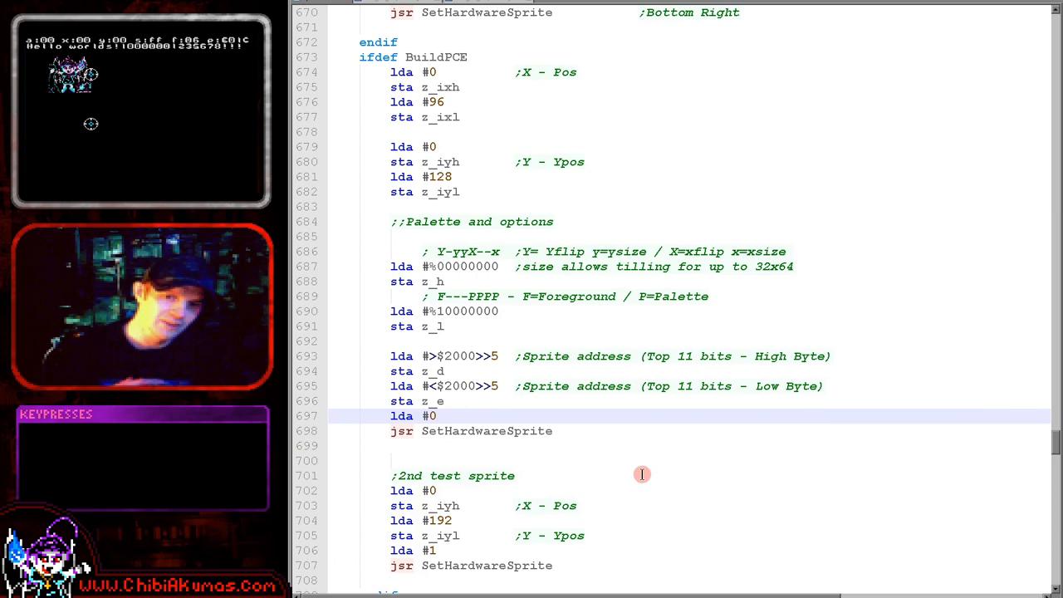
{"action": "double_click", "coordinate": [459, 355]}
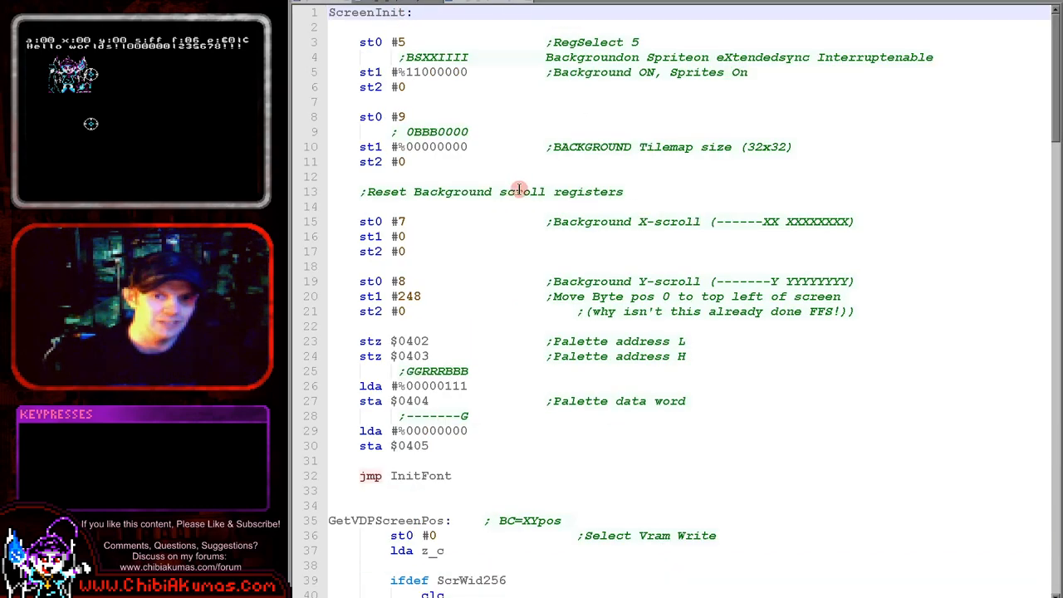
Review SetHardwareSprite's position, address and attribute writes, selecting the Sprite Attributes lines.
{"action": "scroll", "scroll_direction": "down", "scroll_amount": 3}
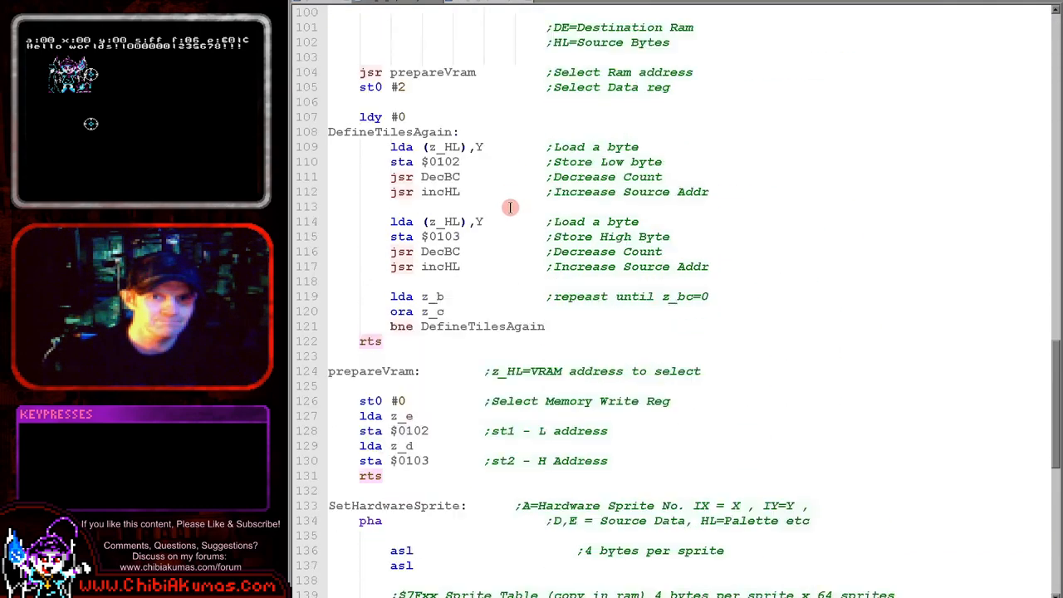
{"action": "scroll", "scroll_direction": "down", "scroll_amount": 3}
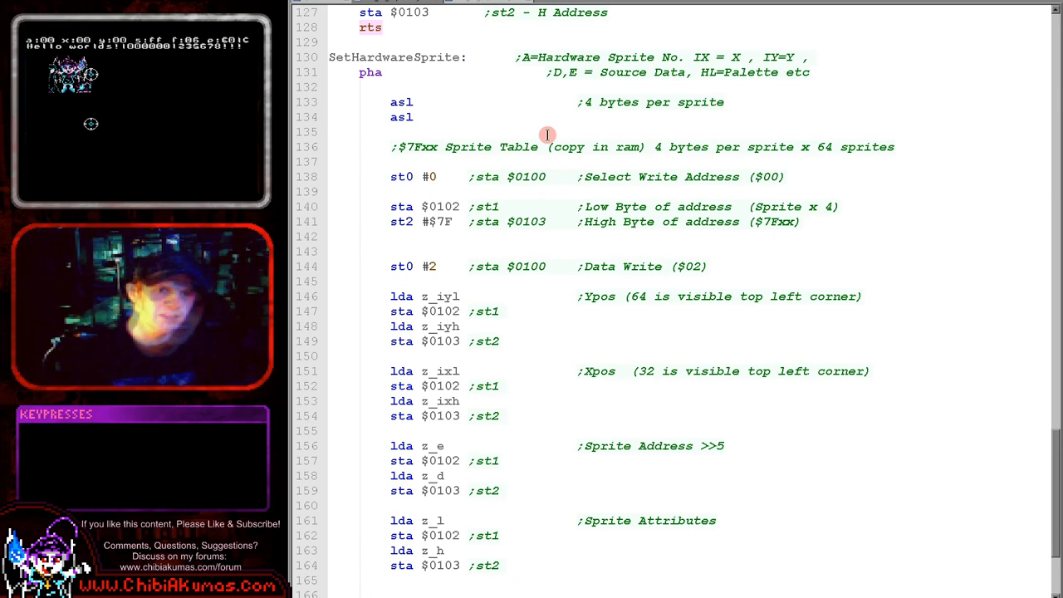
{"action": "scroll", "scroll_direction": "down", "scroll_amount": 3}
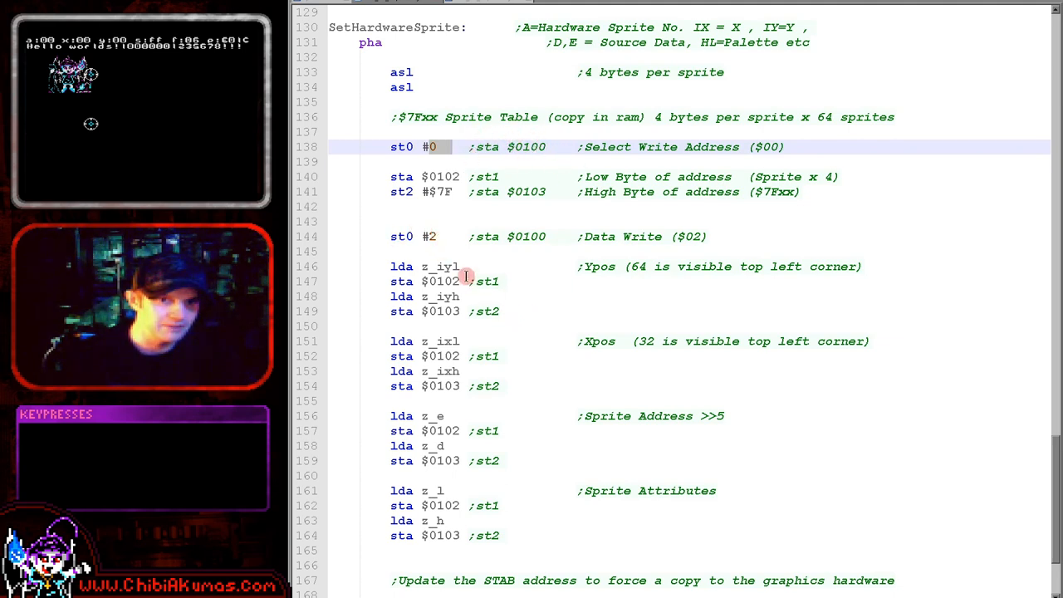
{"action": "double_click", "coordinate": [440, 265]}
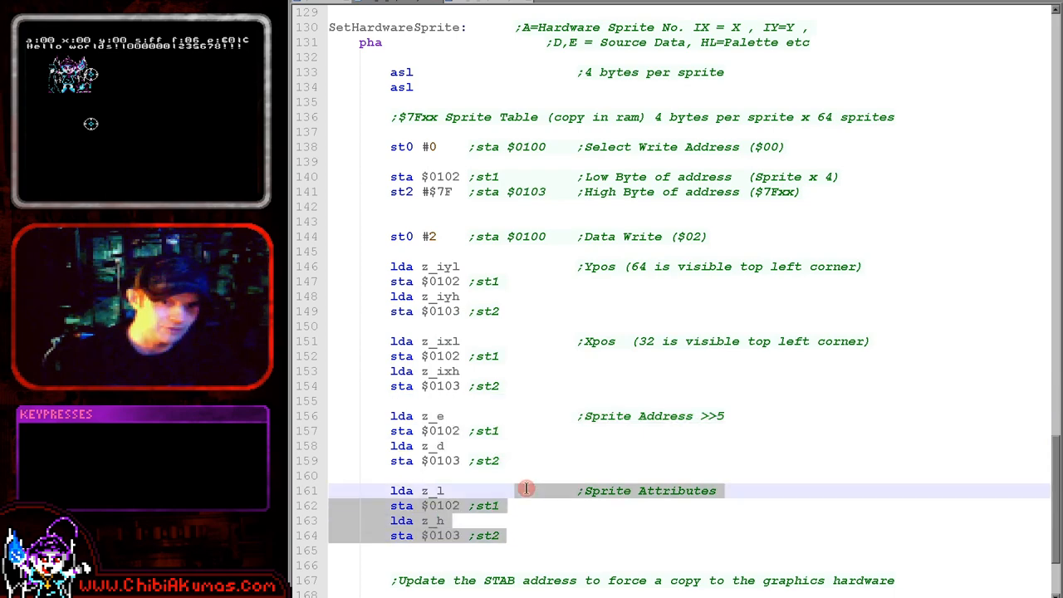
{"action": "scroll", "scroll_direction": "down", "scroll_amount": 3}
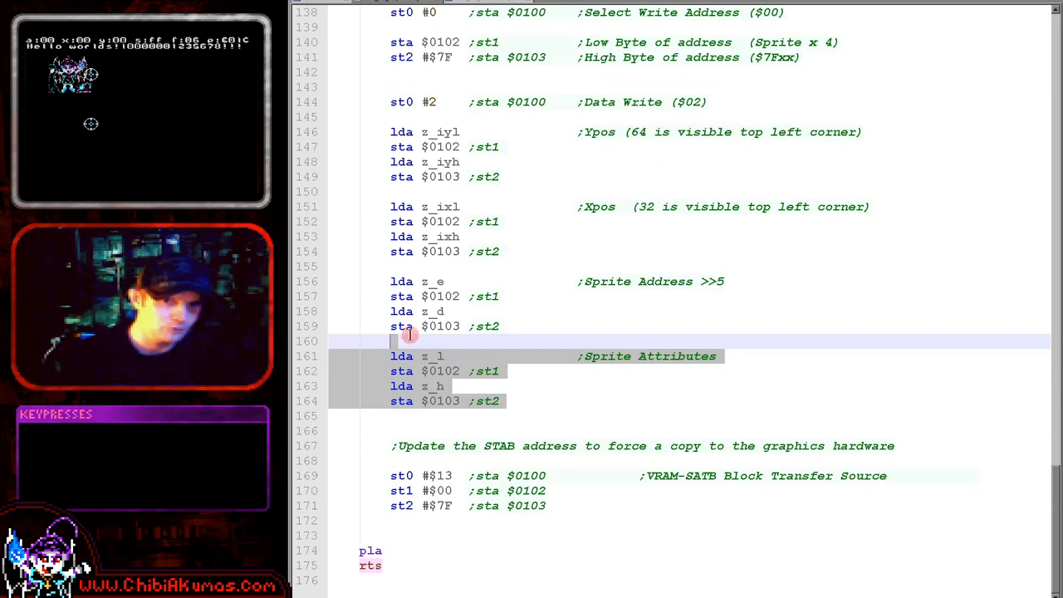
{"action": "scroll", "scroll_direction": "down", "scroll_amount": 3}
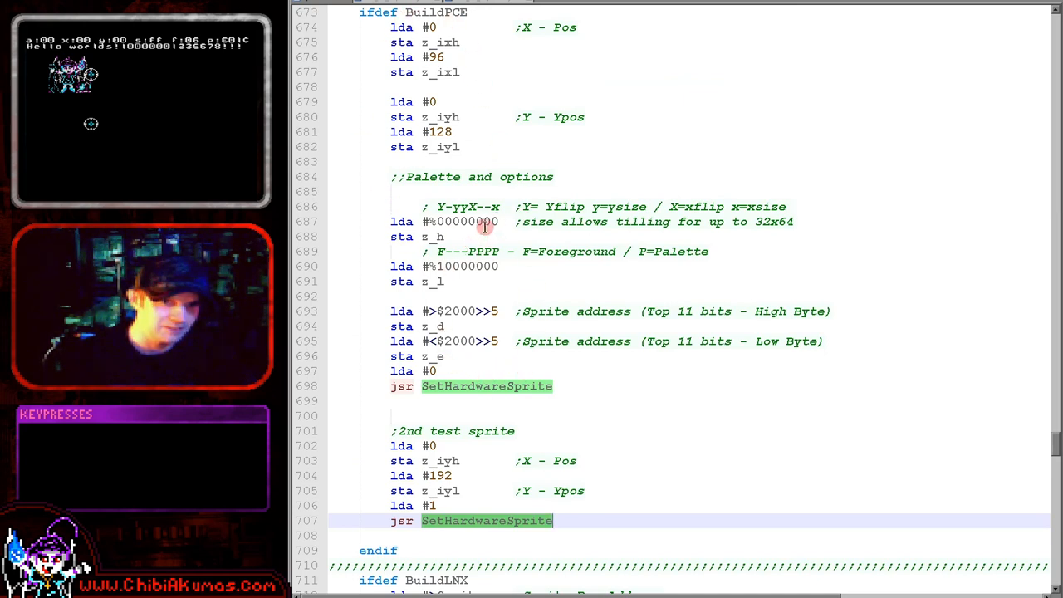
{"action": "mouse_move", "coordinate": [479, 291]}
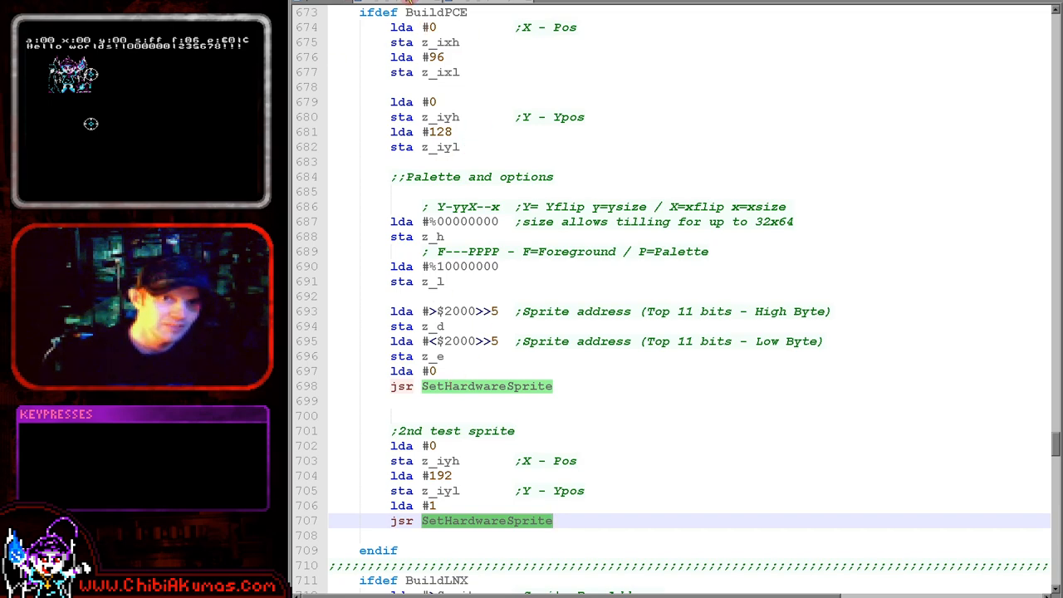
Return to the SetHardwareSprite routine's sprite attribute writes and VRAM-SATB transfer.
{"action": "scroll", "scroll_direction": "up", "scroll_amount": 3}
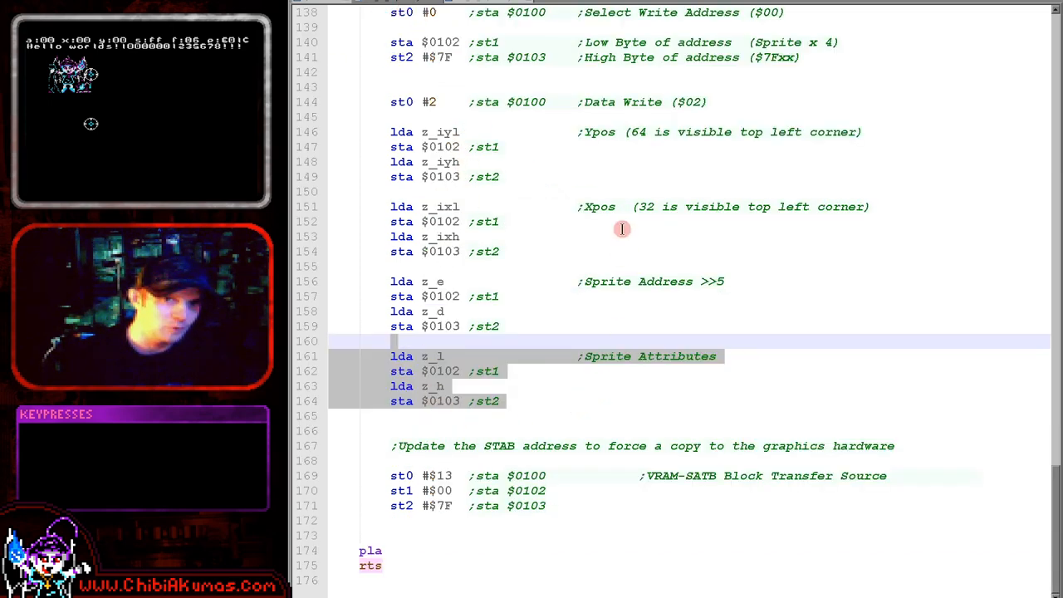
{"action": "mouse_move", "coordinate": [511, 316]}
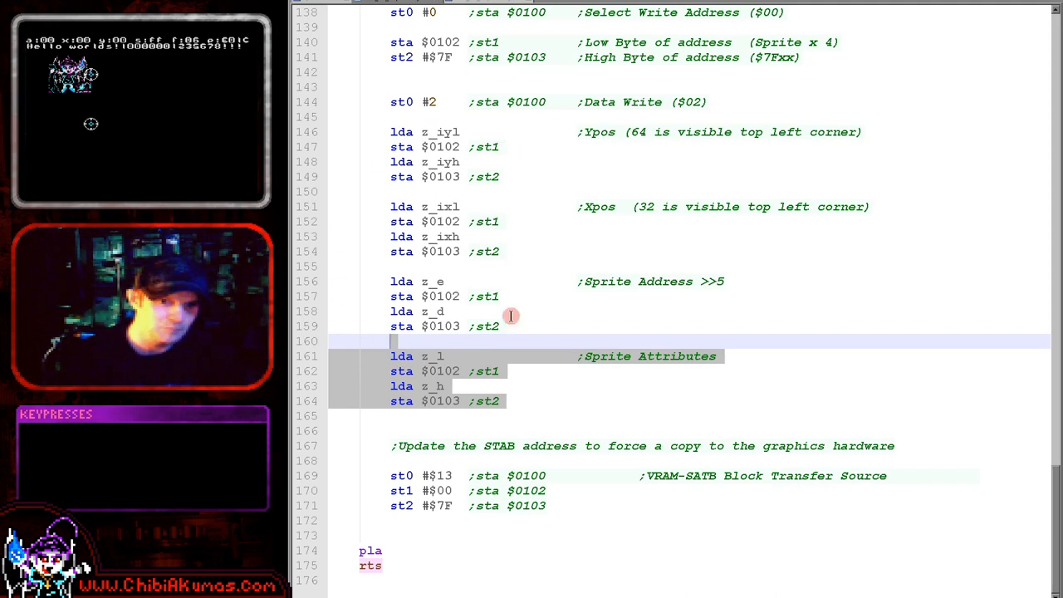
{"action": "mouse_move", "coordinate": [551, 286]}
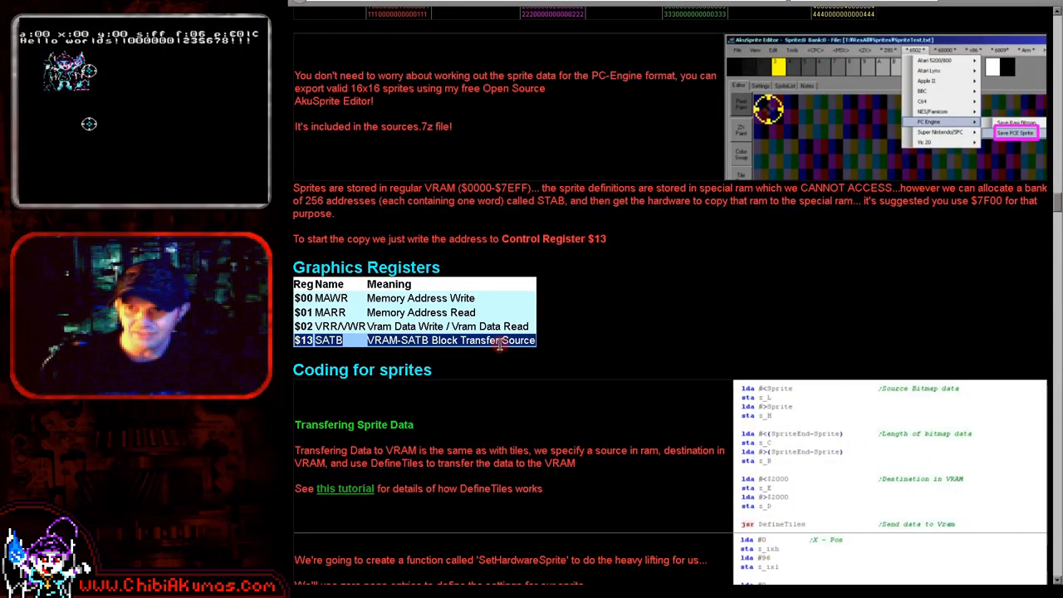
{"action": "mouse_move", "coordinate": [505, 376]}
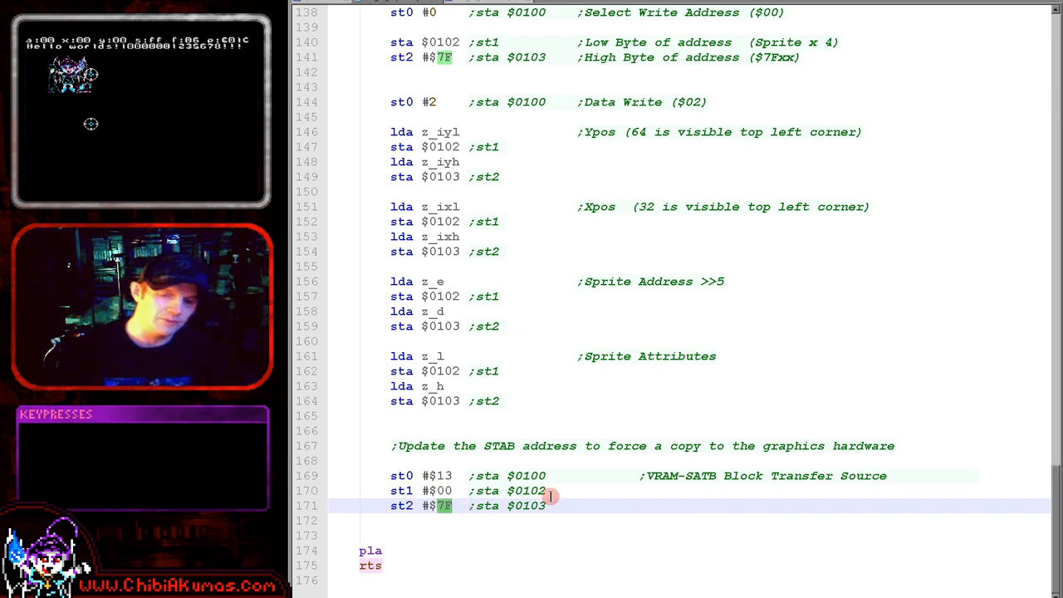
{"action": "mouse_move", "coordinate": [540, 327]}
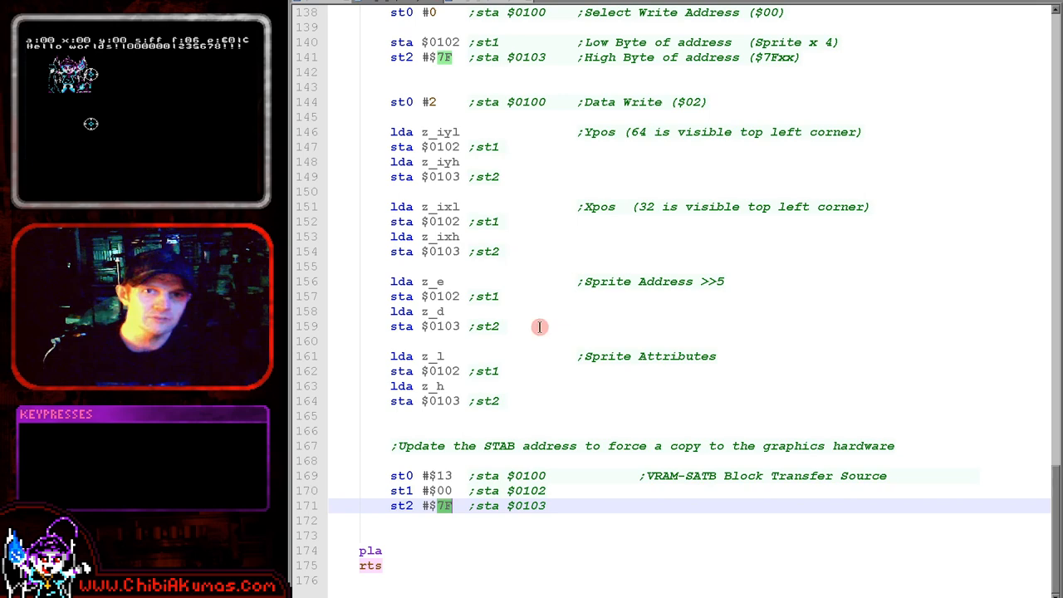
Select the $2000 sprite address in the PCE setup, then view the tutorial's SATB table.
{"action": "scroll", "scroll_direction": "down", "scroll_amount": 3}
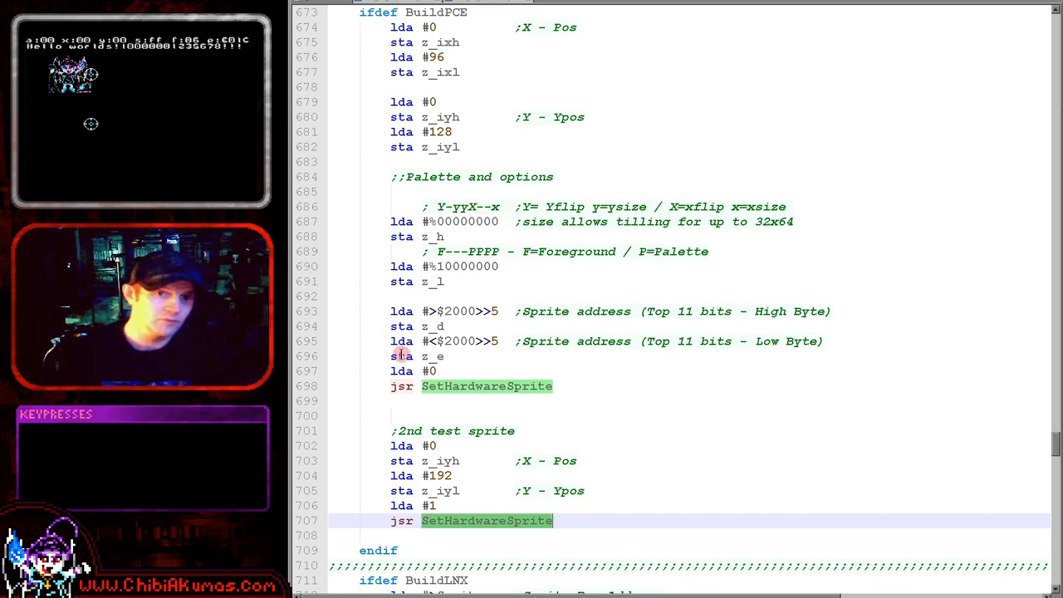
{"action": "double_click", "coordinate": [459, 310]}
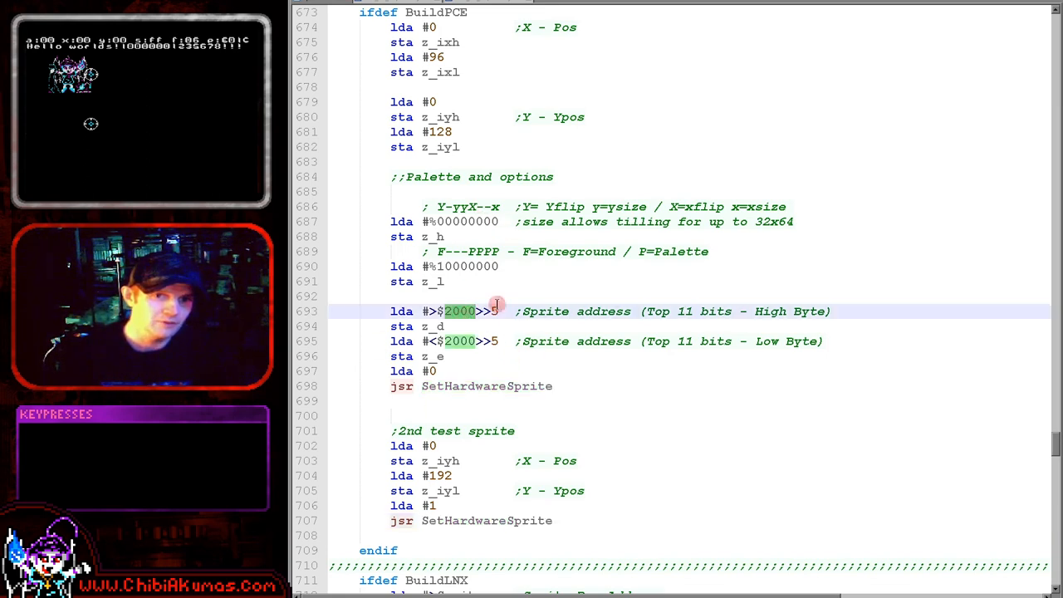
{"action": "mouse_move", "coordinate": [463, 321]}
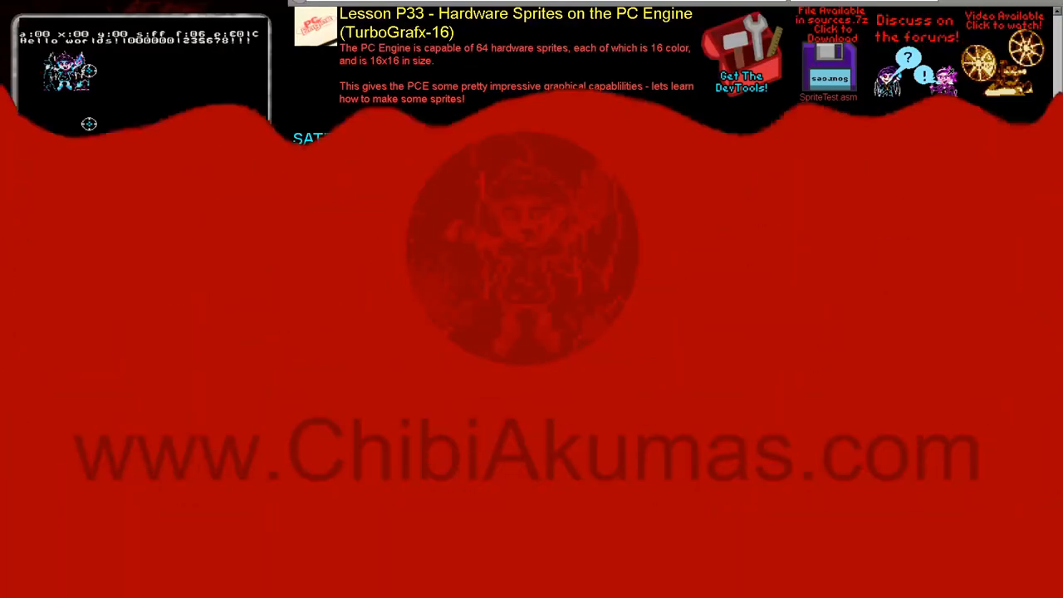
{"action": "scroll", "scroll_direction": "down", "scroll_amount": 3}
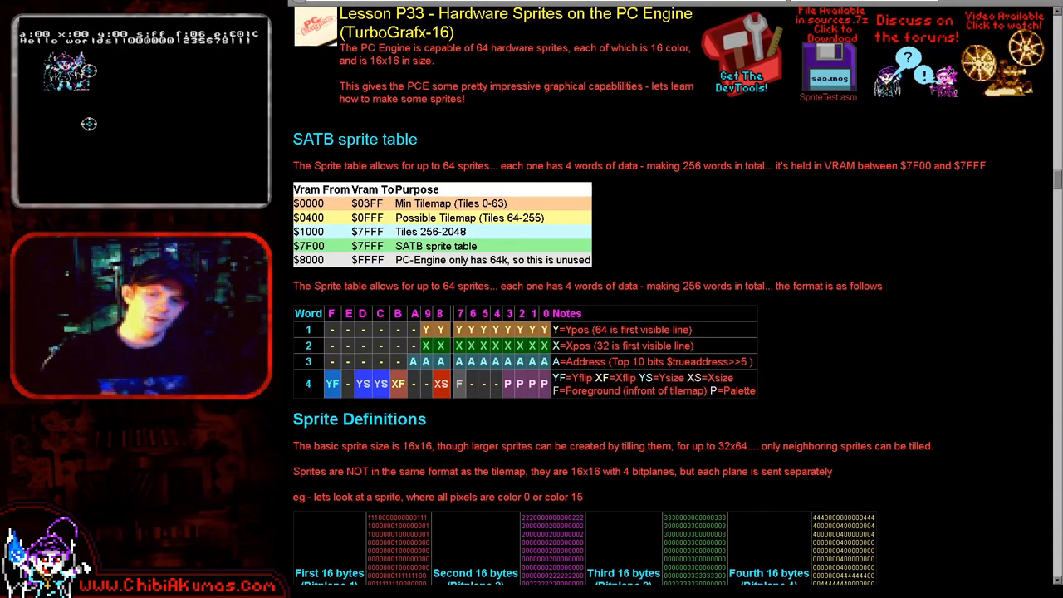